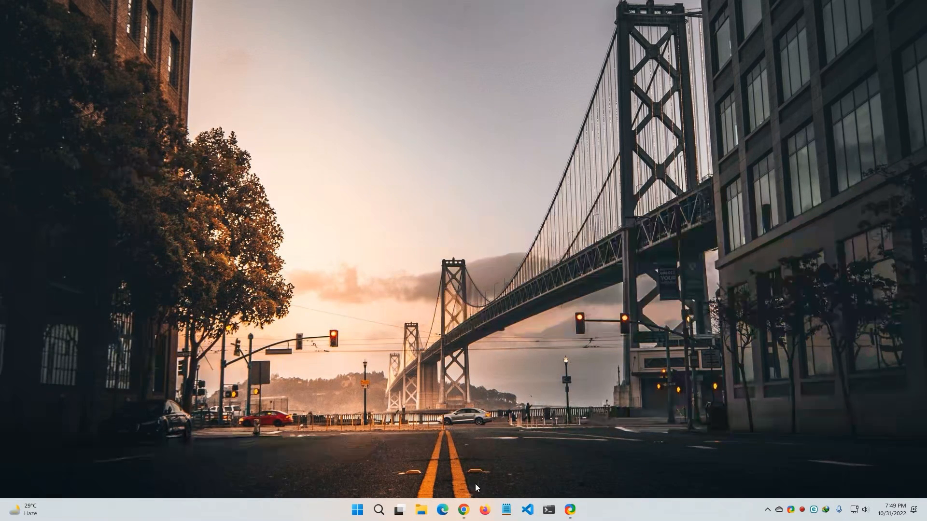
Switch to Chrome showing the GeeksforGeeks Selection Sort problem and its C++ template
click(463, 510)
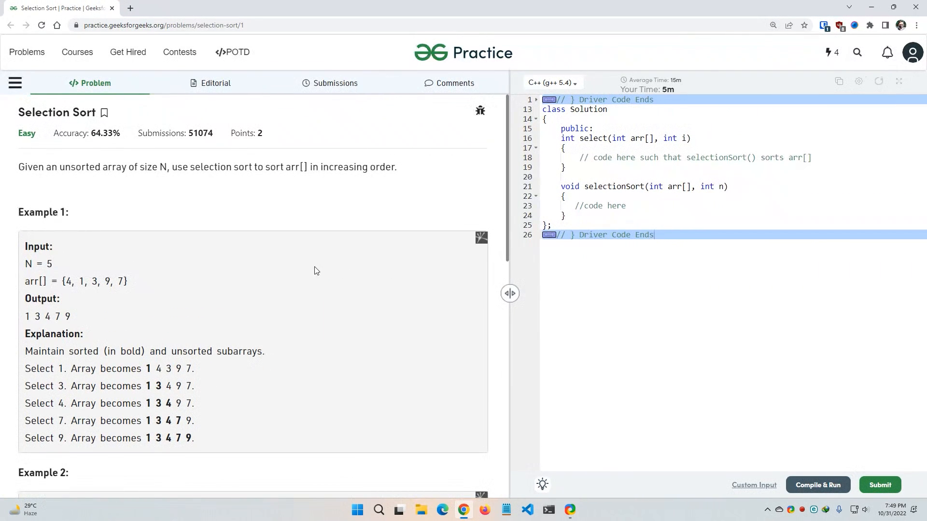
mouse_move(189, 214)
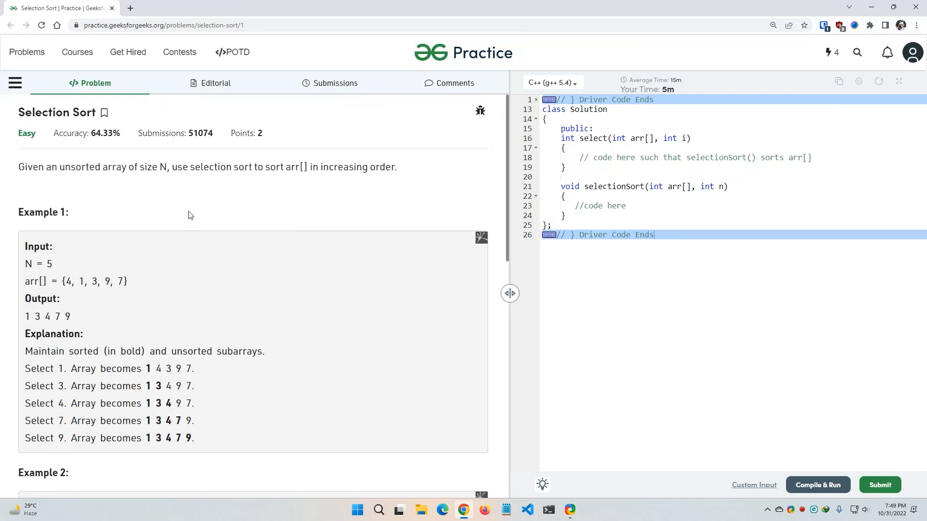
mouse_move(321, 190)
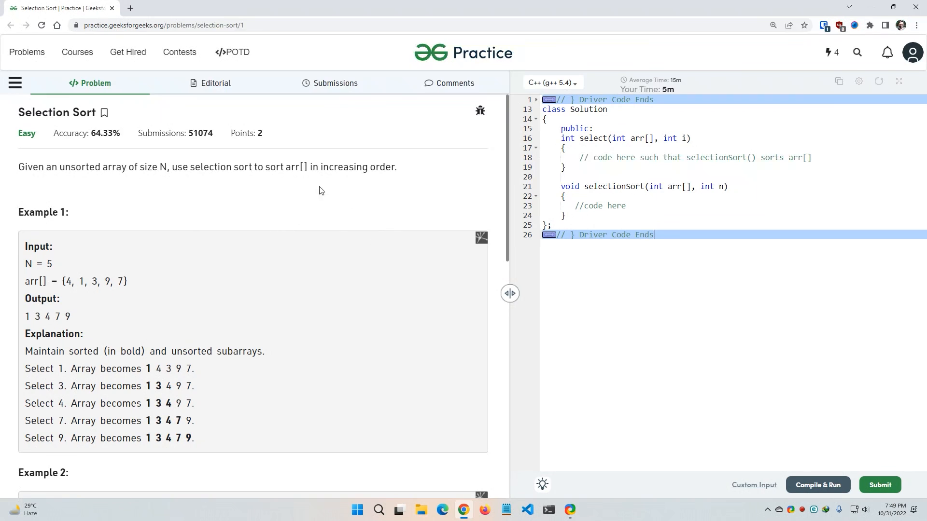
mouse_move(369, 225)
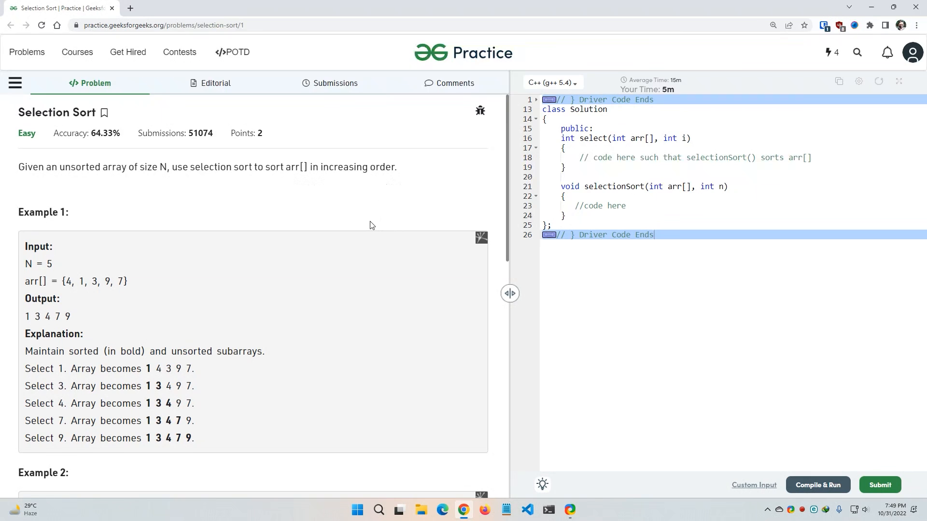
scroll(down, 3)
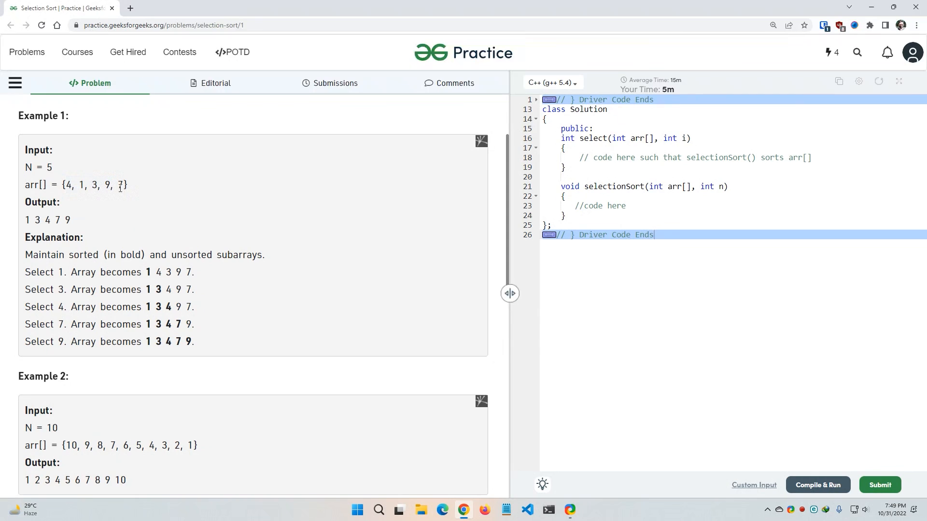
scroll(down, 3)
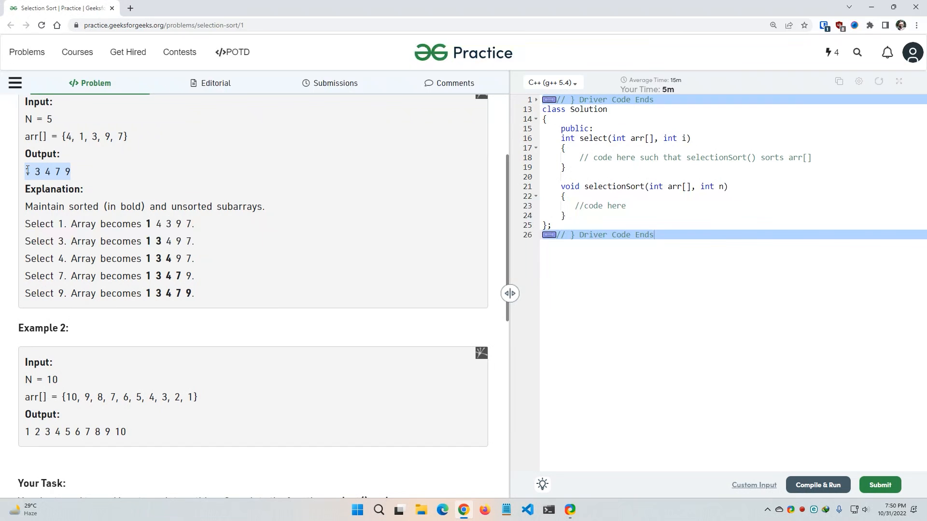
scroll(down, 3)
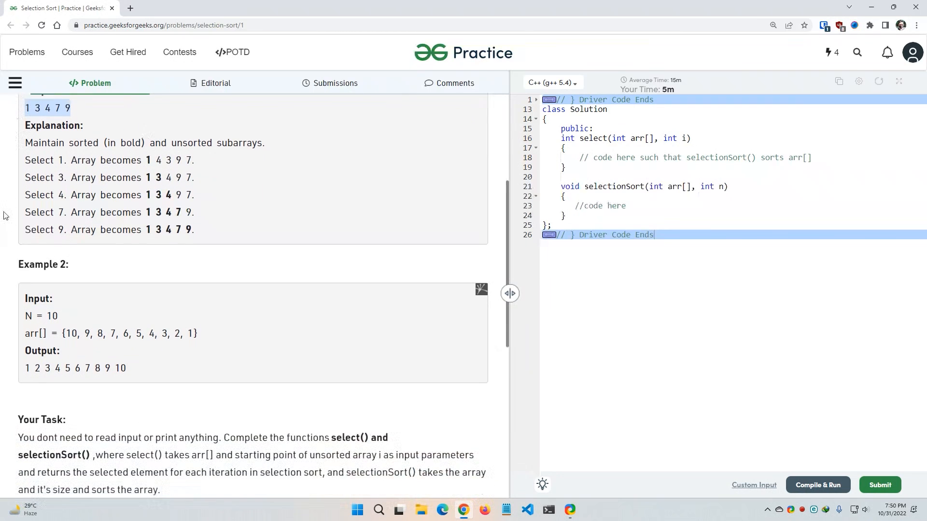
scroll(down, 3)
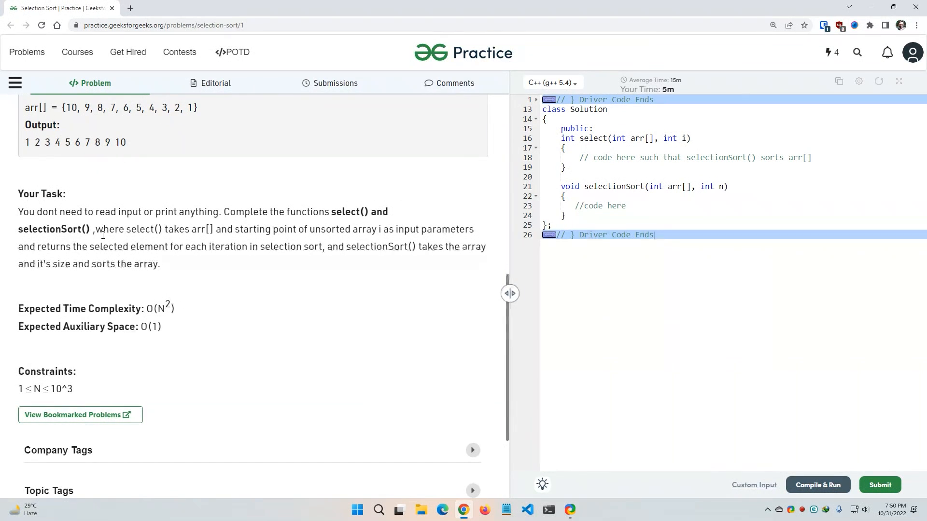
mouse_move(301, 210)
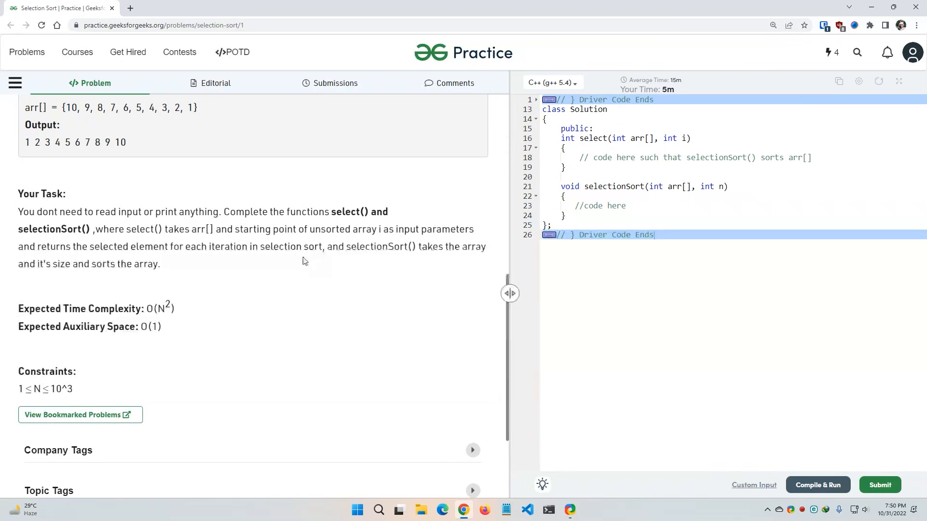
mouse_move(369, 230)
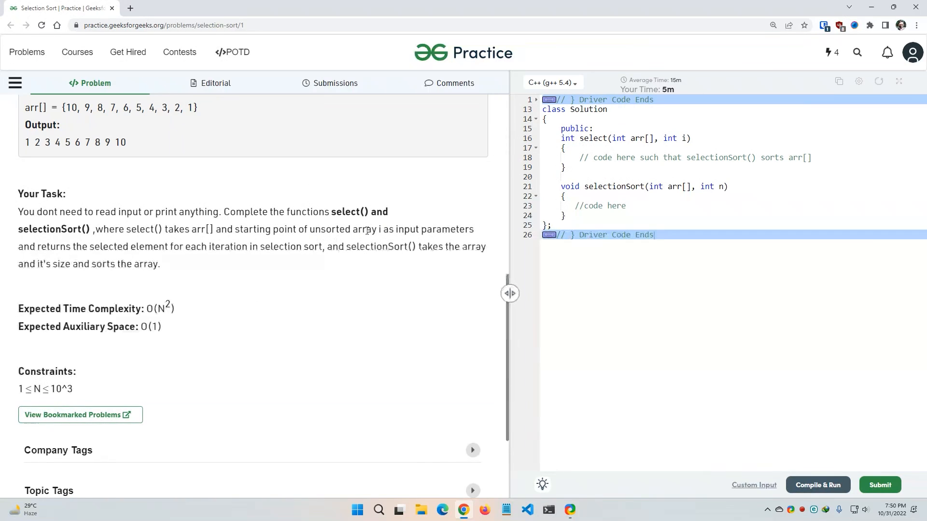
mouse_move(459, 240)
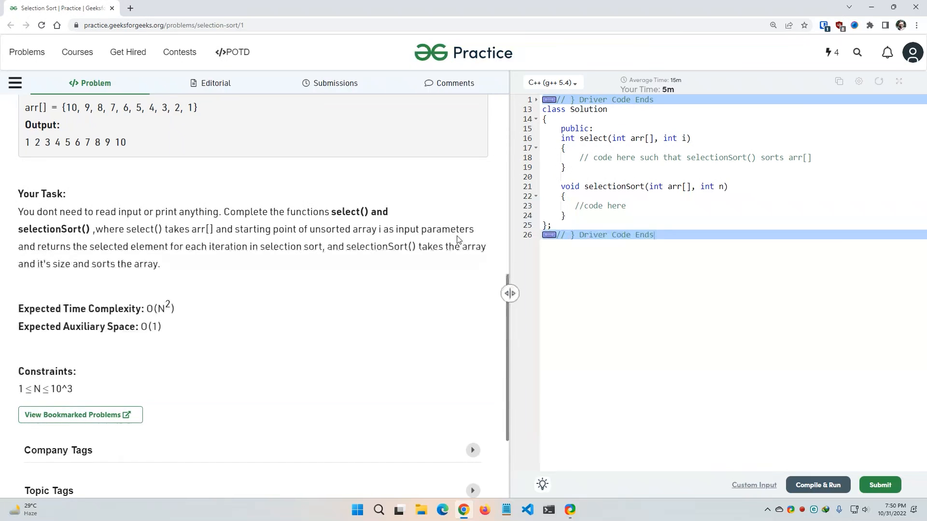
mouse_move(239, 366)
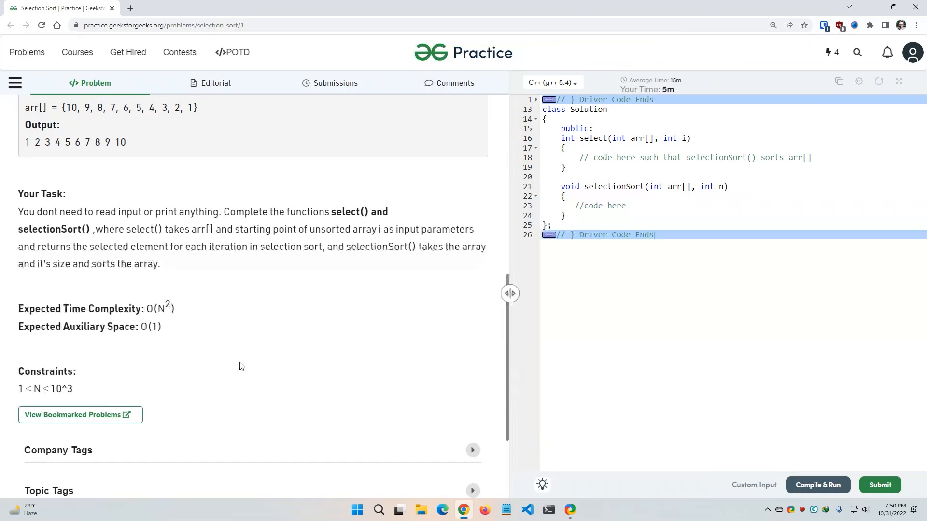
scroll(down, 3)
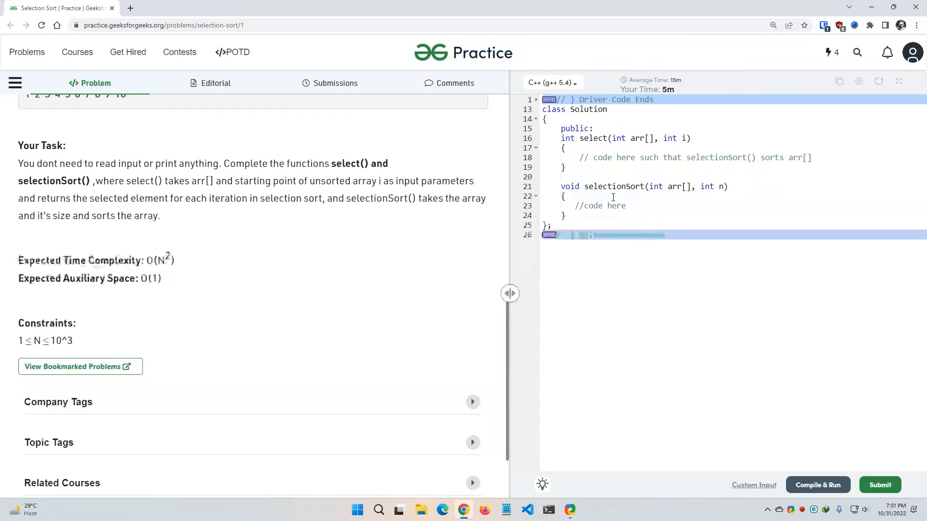
Keep C++ (g++ 5.4) selected and insert two blank lines inside the select() body
click(550, 82)
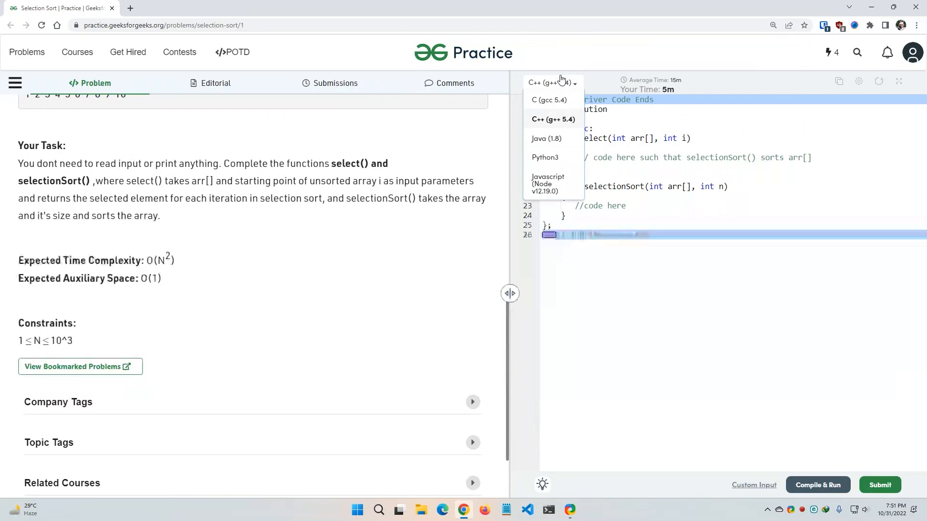
click(552, 119)
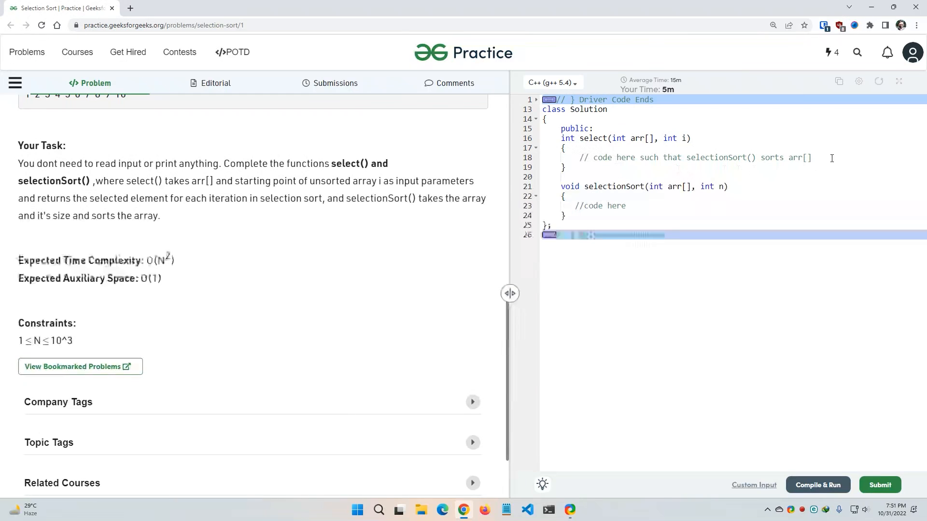
click(812, 157)
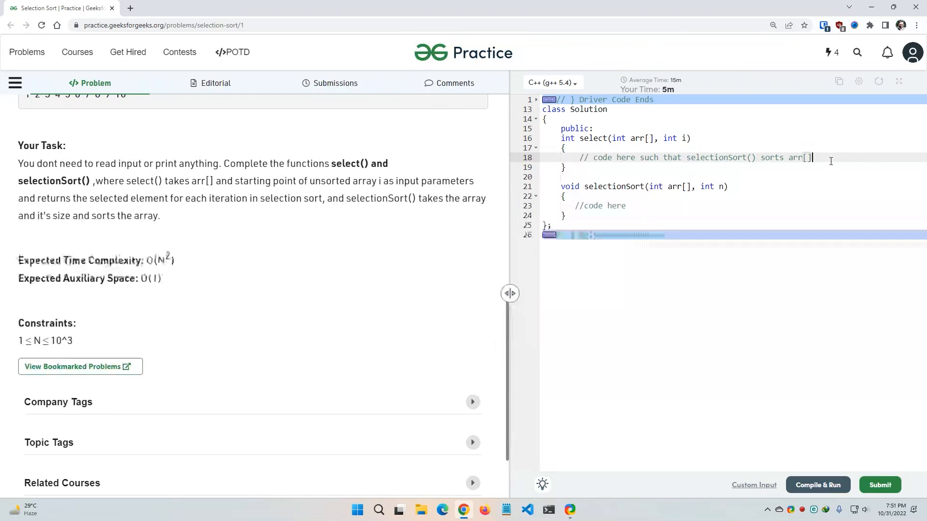
key(Enter)
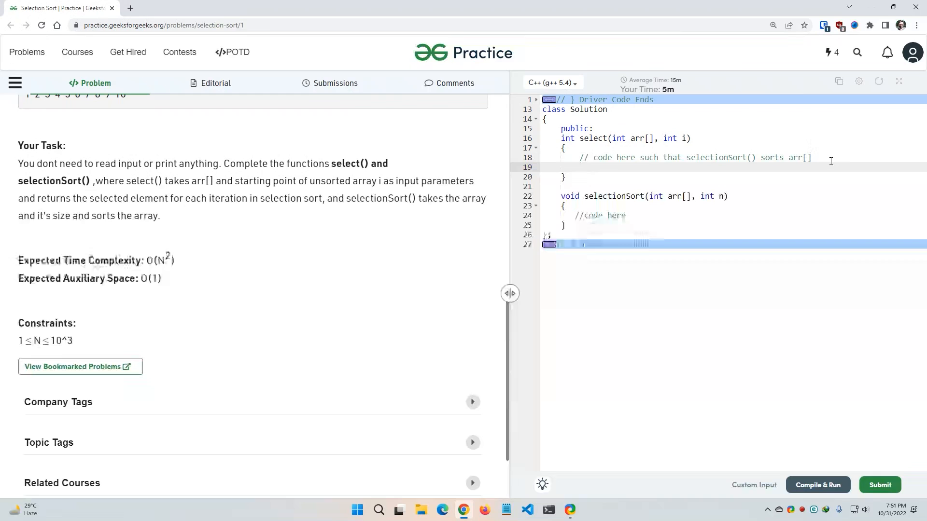
click(653, 137)
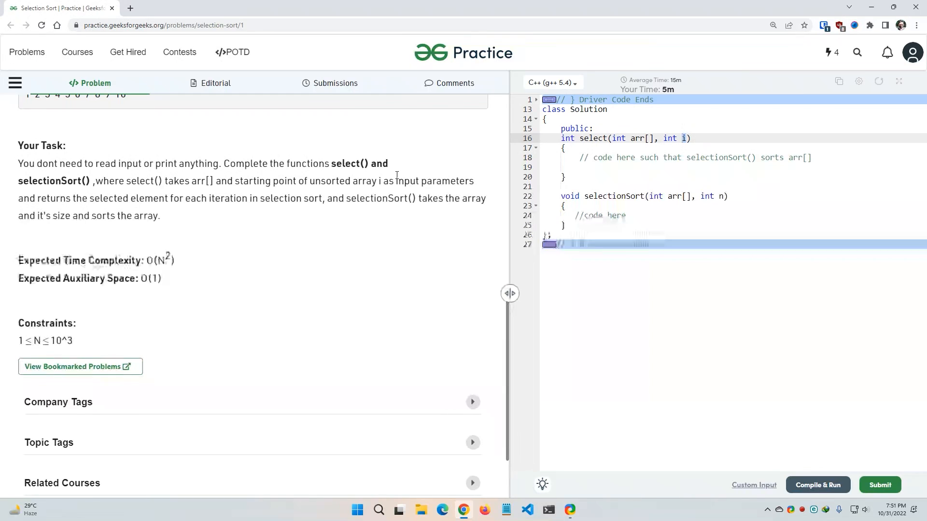
mouse_move(299, 220)
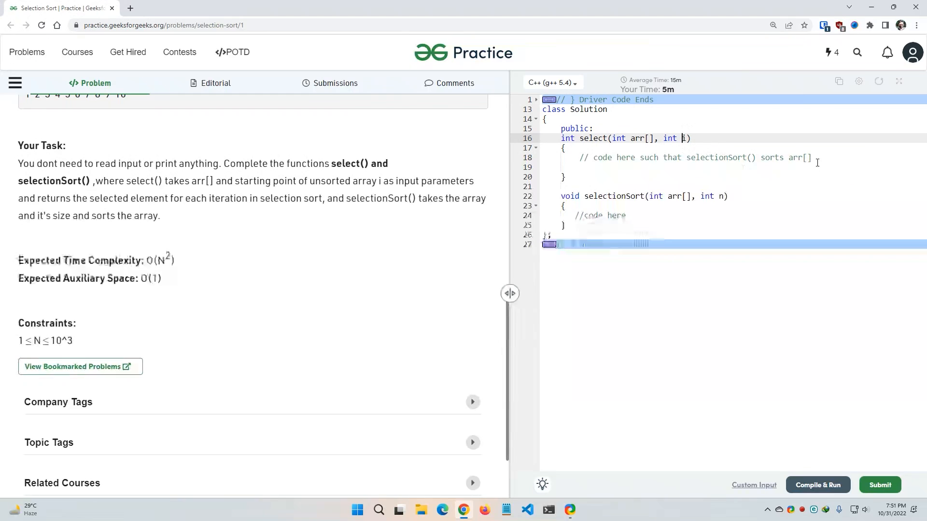
key(enter)
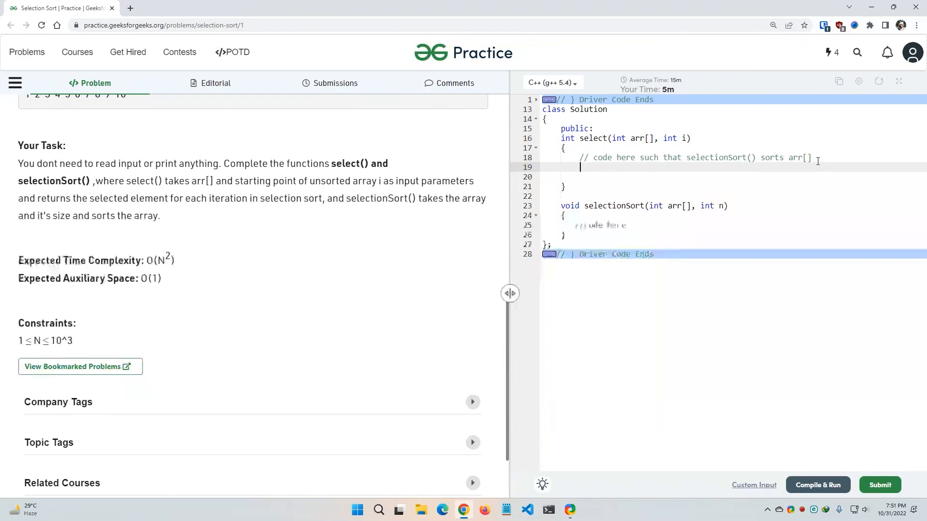
In select(), compute int len = sizeof(arr)/sizeof(arr[i]);
text(int len =)
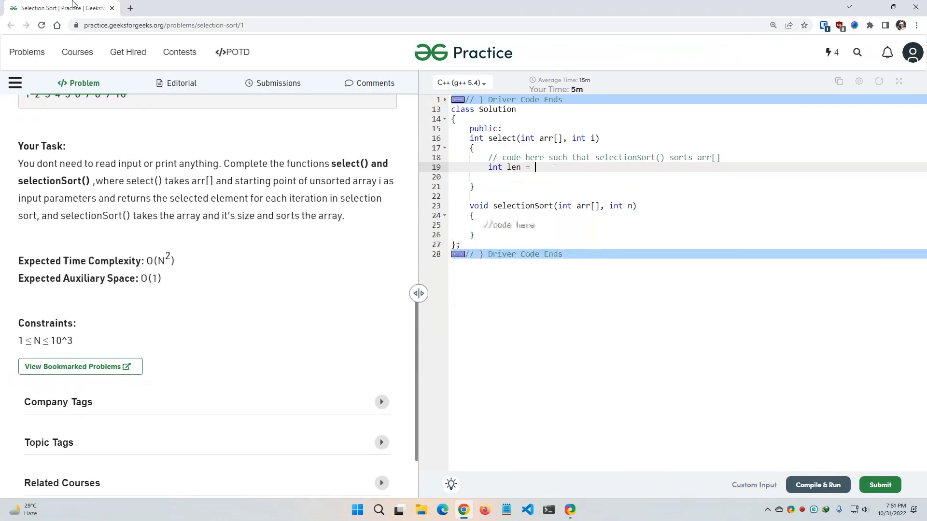
text(s)
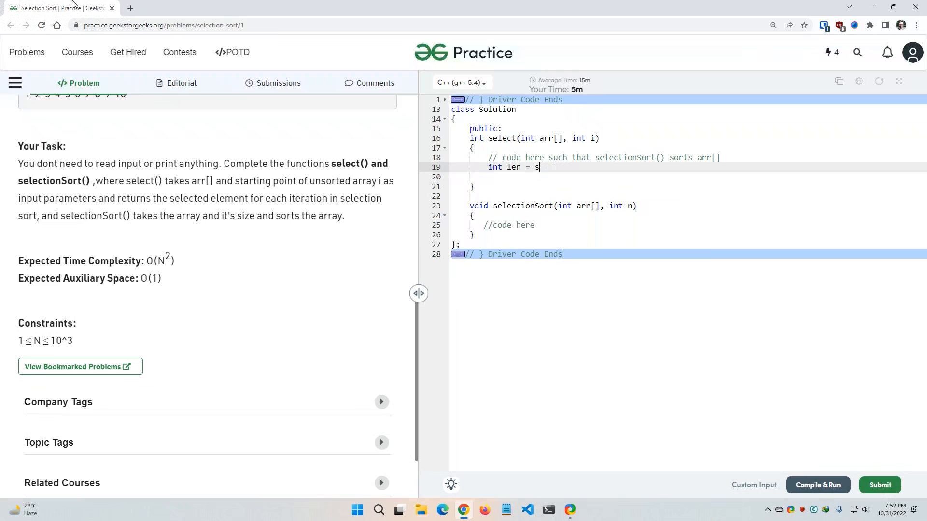
text(izeof)
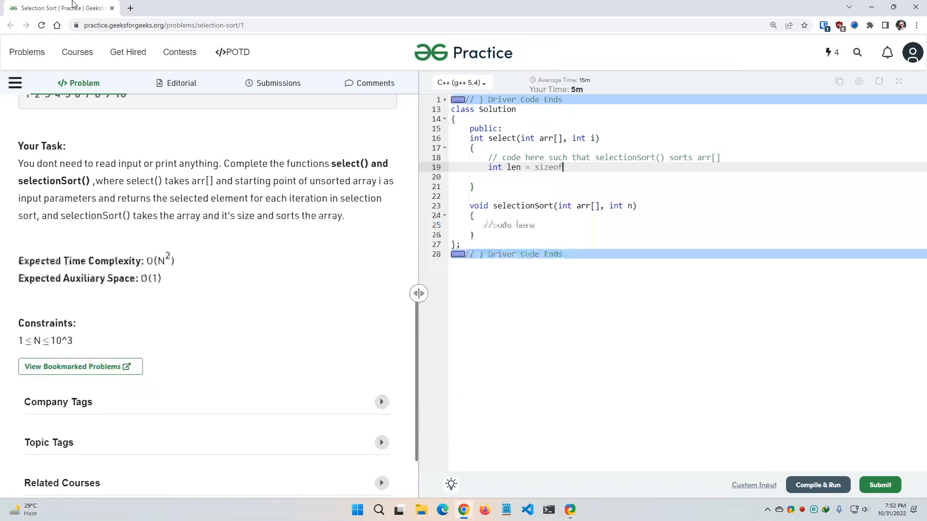
text((arr))
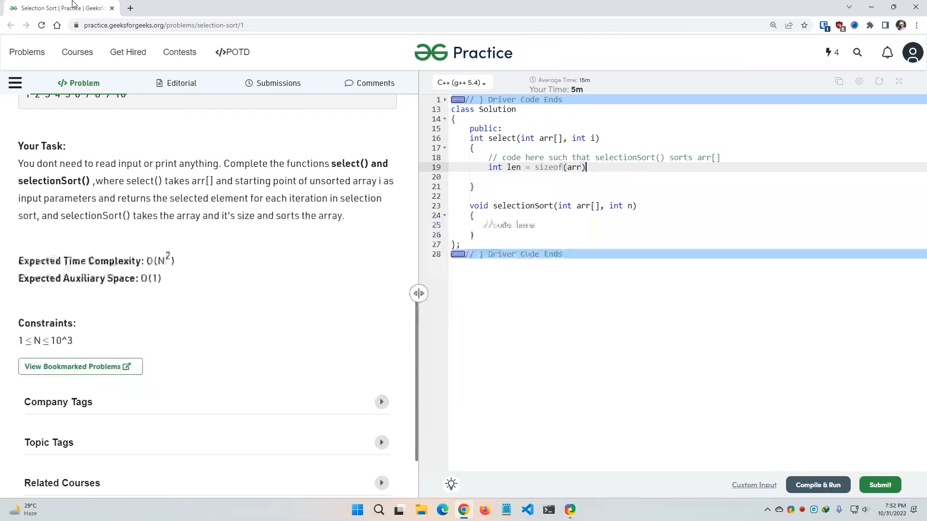
text(/)
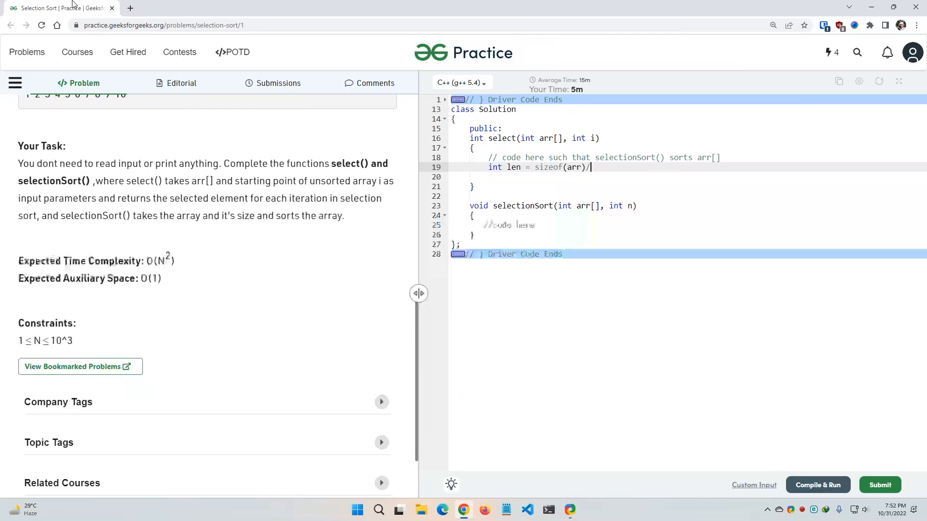
text(sizeog)
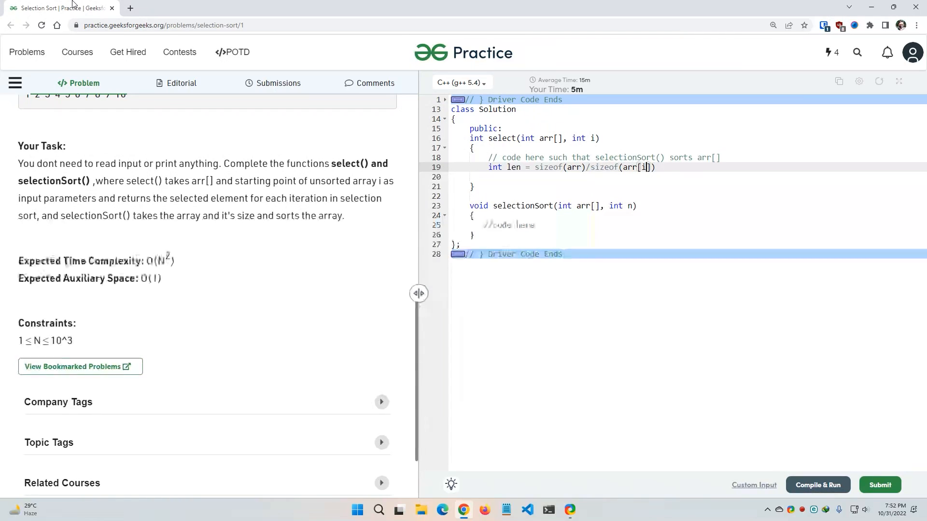
text(;)
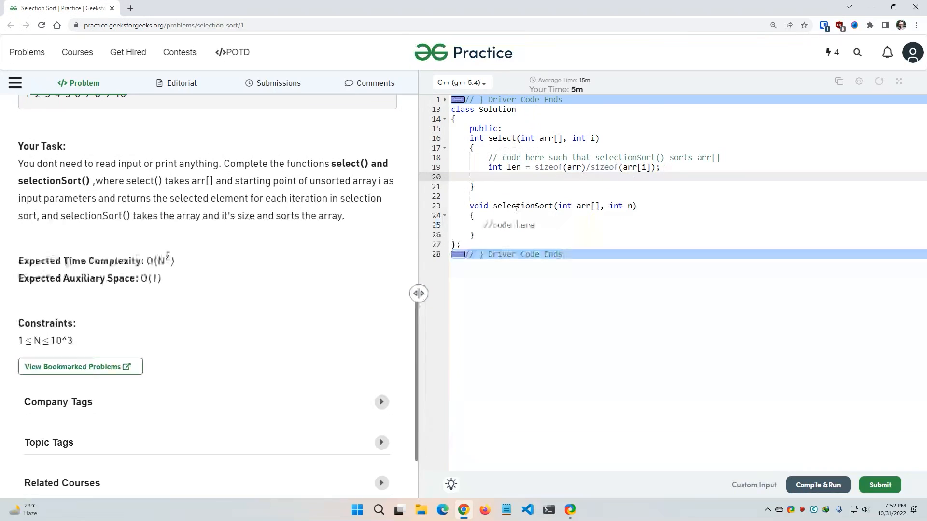
On the next line, call selectionSort(arr, len);
double_click(521, 205)
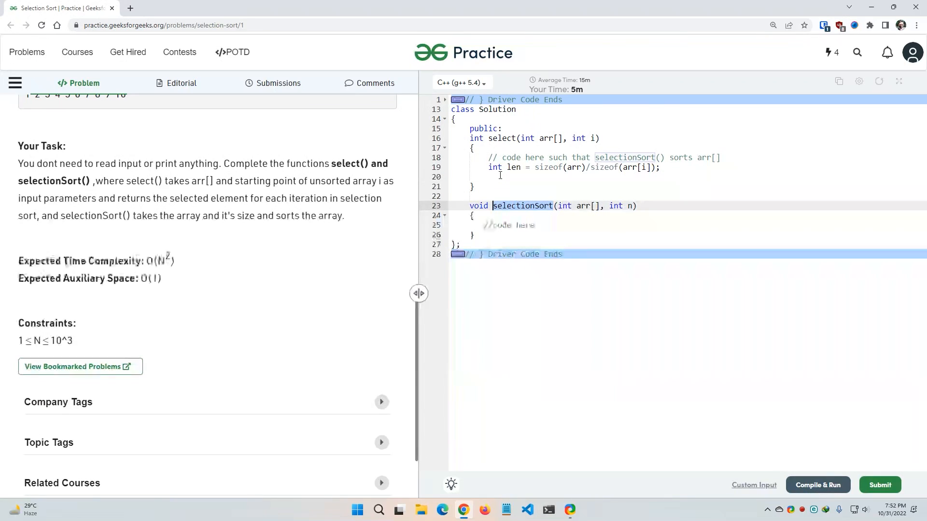
click(508, 177)
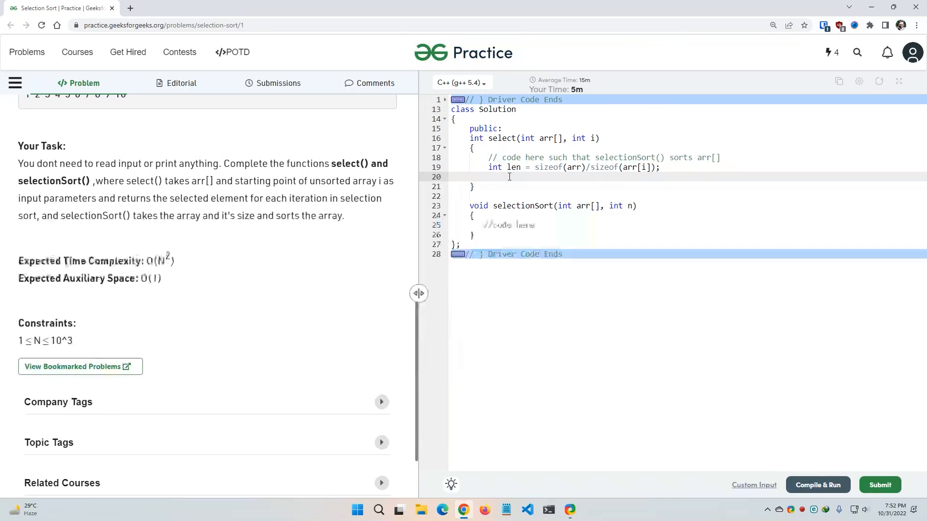
text(s)
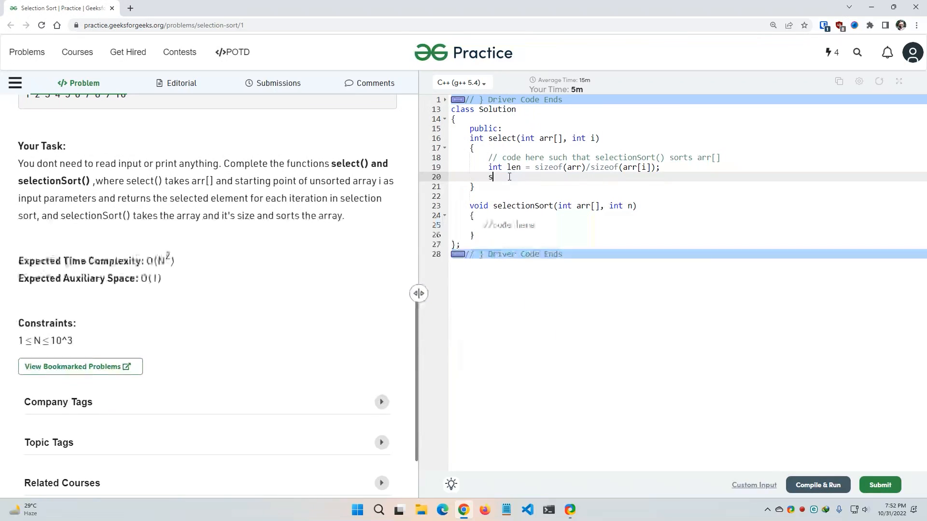
text(electionSo)
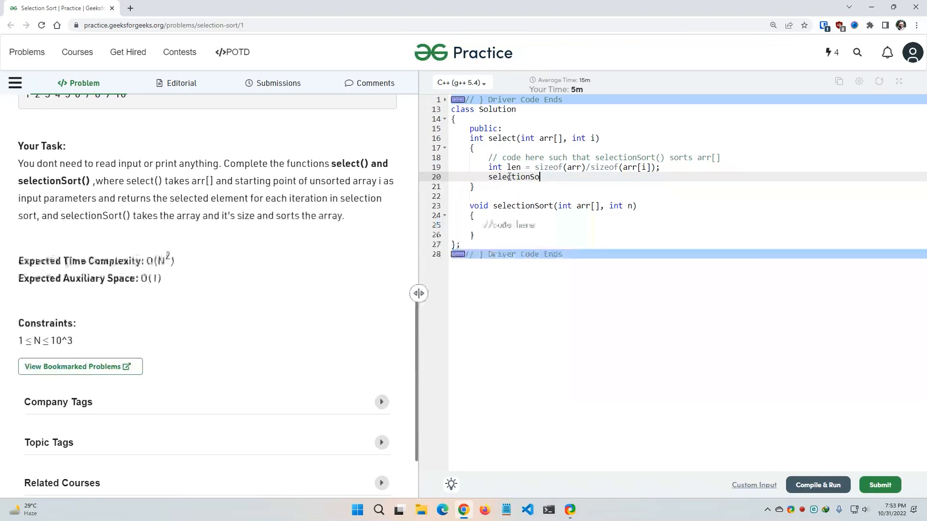
text(rt())
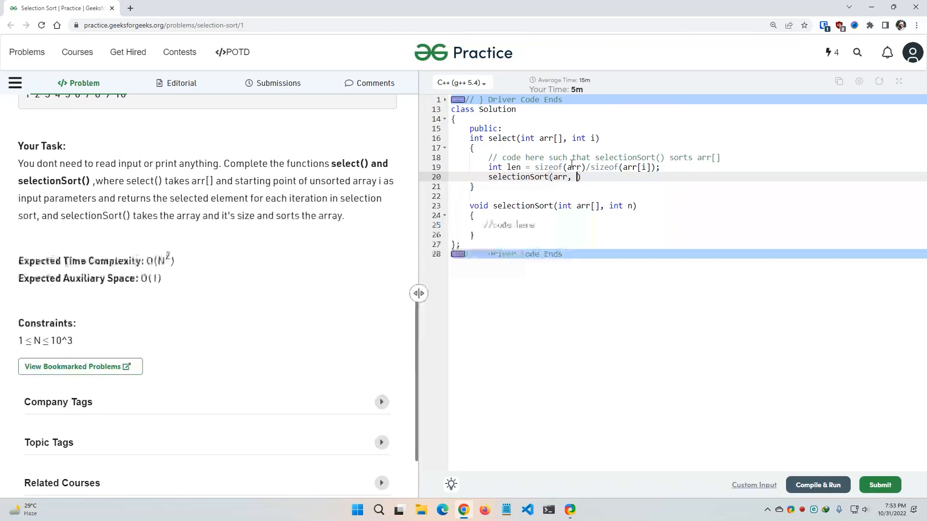
text(l)
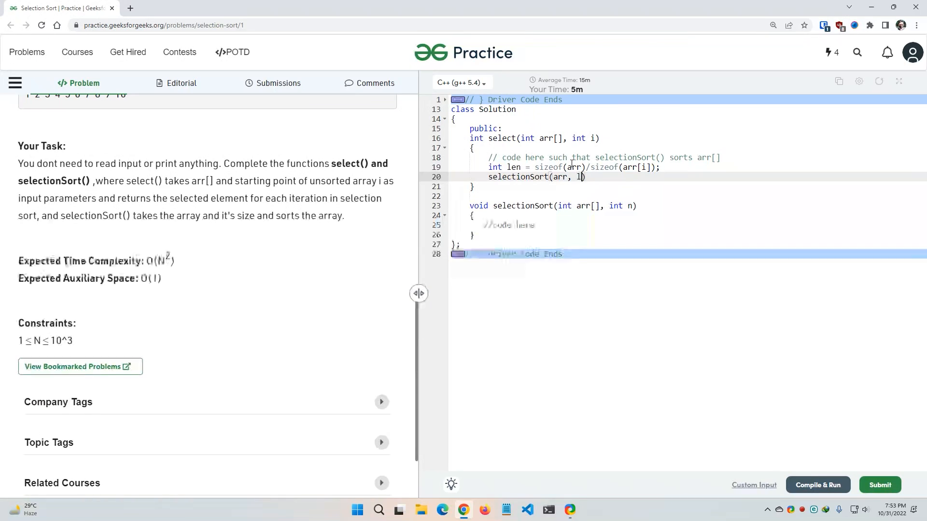
text(en);)
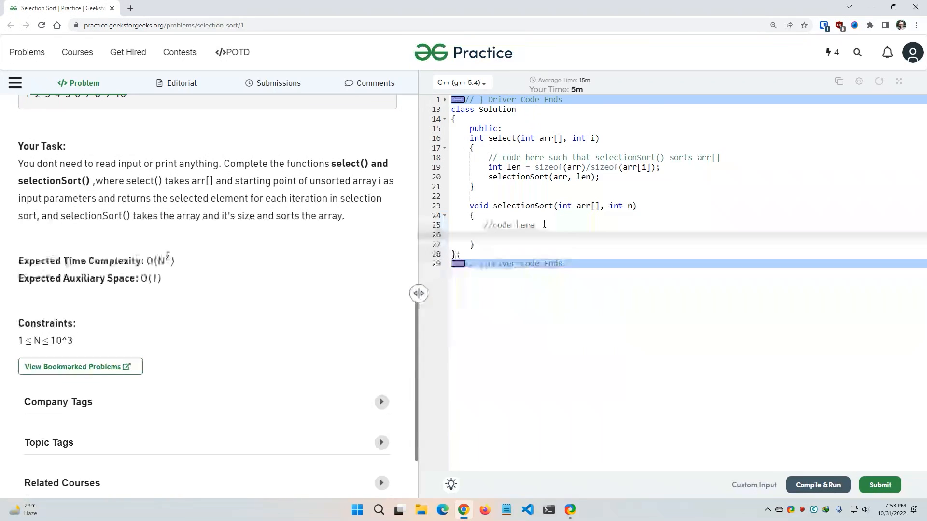
Add an outer for loop over i in selectionSort() declaring int minimum_index = i;
text(for (int i = 0; i))
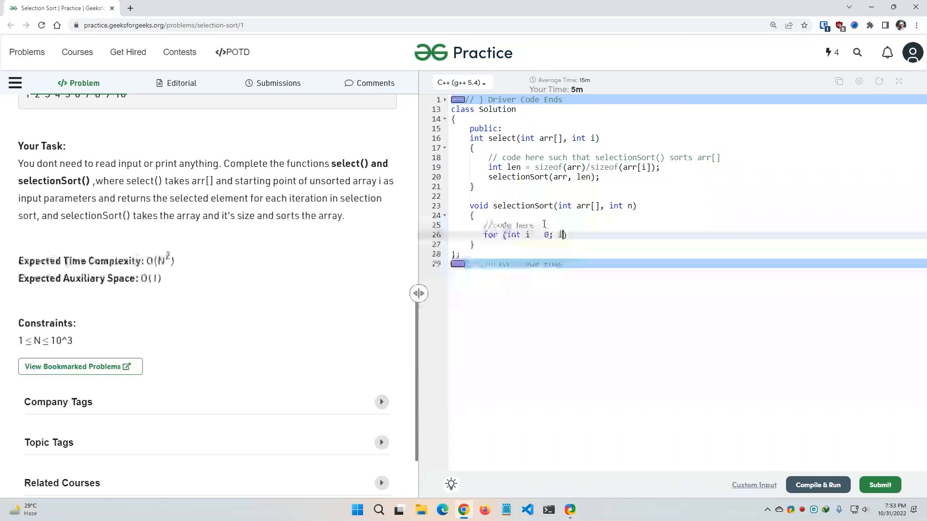
text(n - 1)
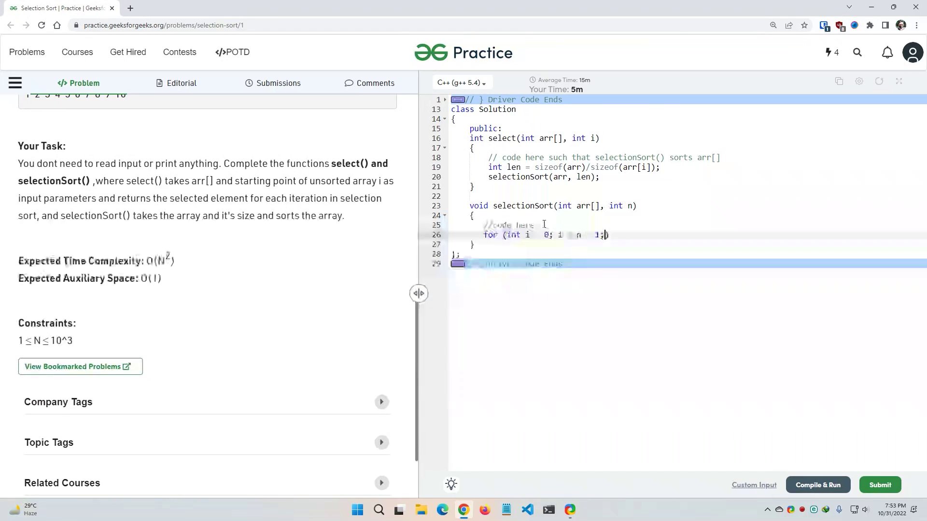
text(; i++))
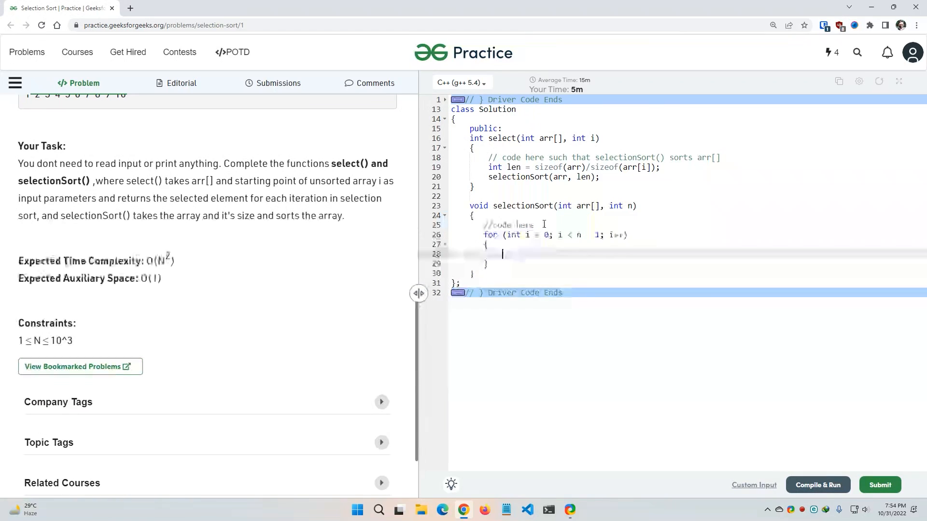
text(int)
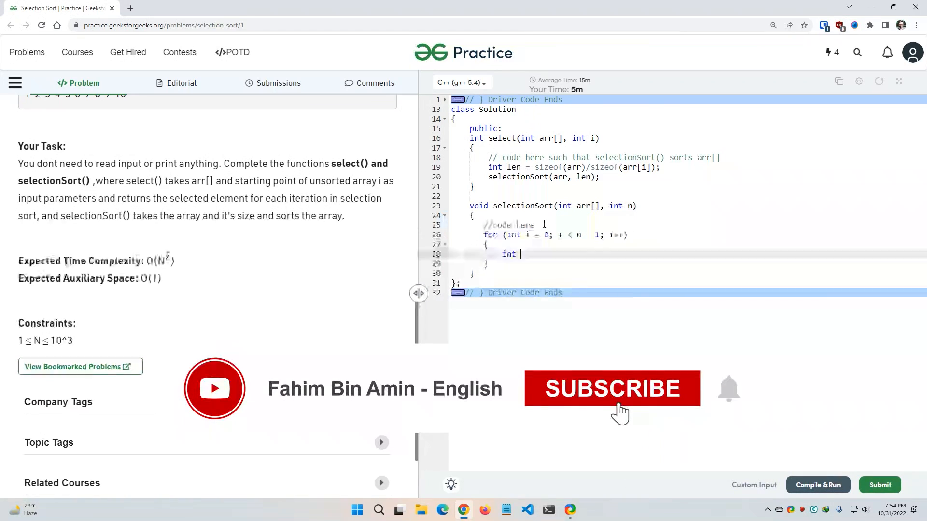
text(minimu)
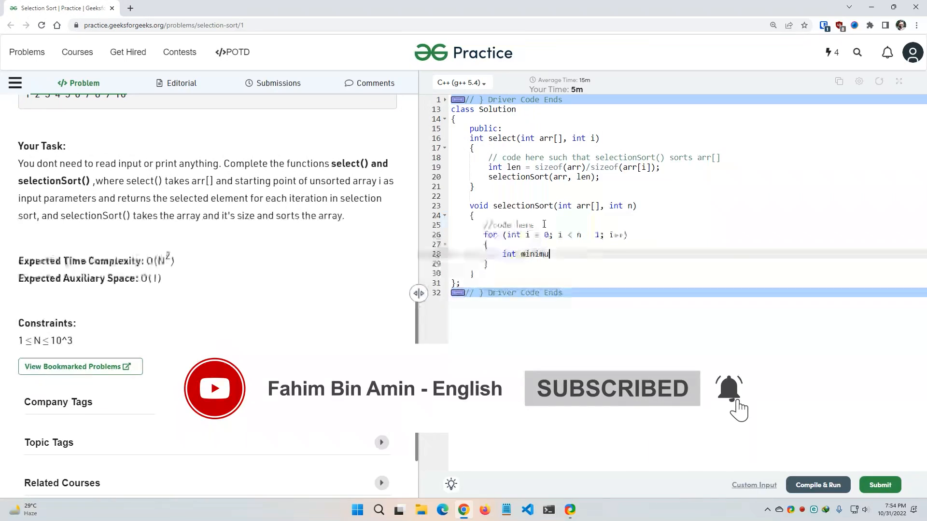
text(m_i)
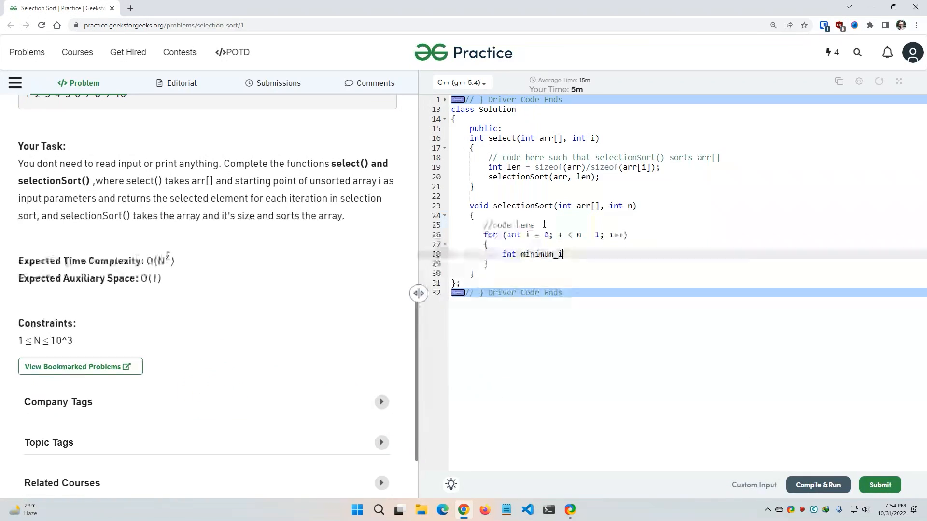
text(ndex = i;)
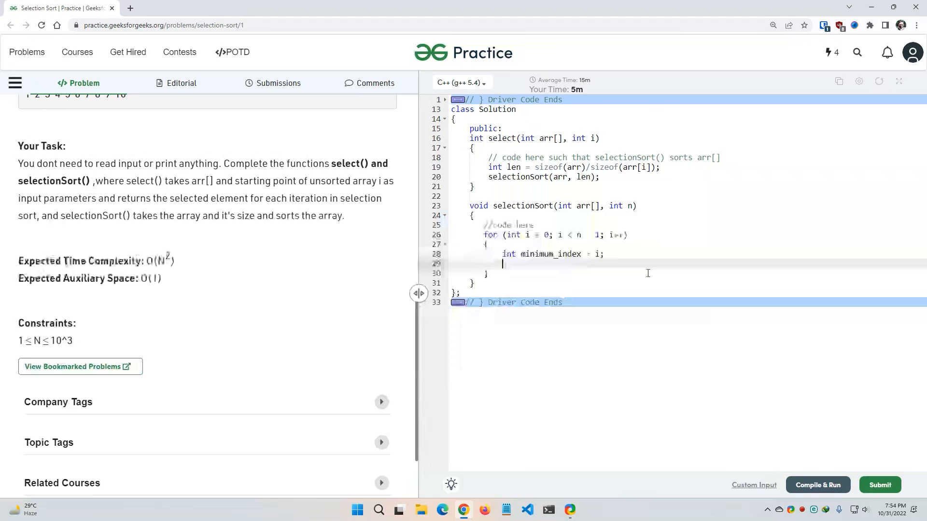
Add an inner loop over j with if (arr[j] < arr[minimum_index]) minimum_index = j;
text(for (int j = i + 1; j < n))
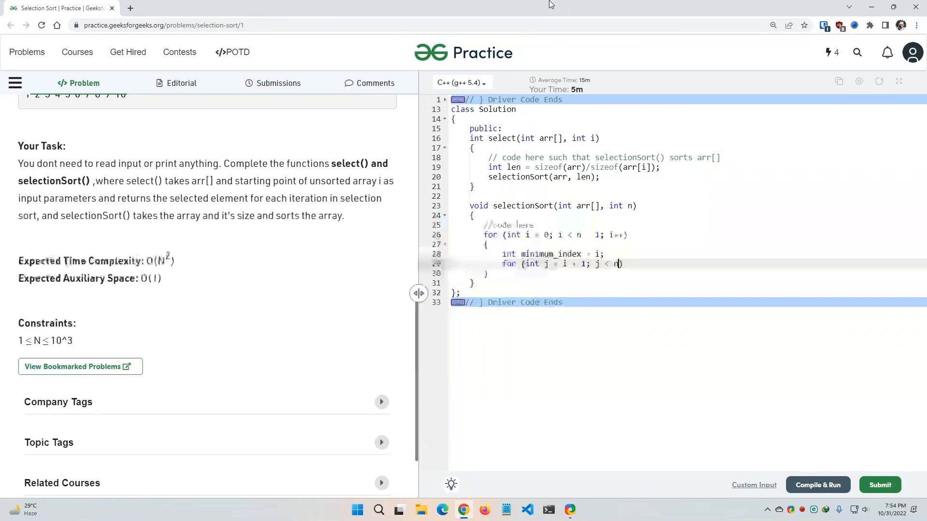
text(; j++)
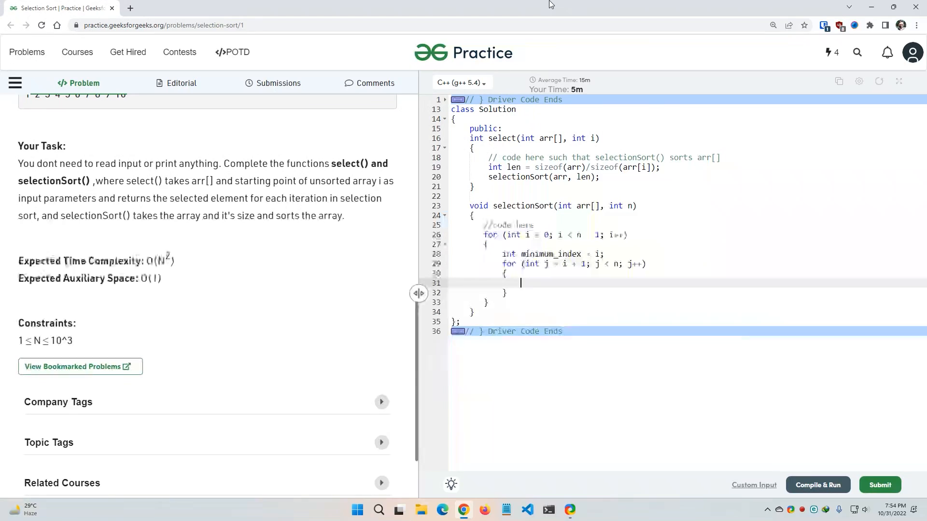
text(if (arr[]))
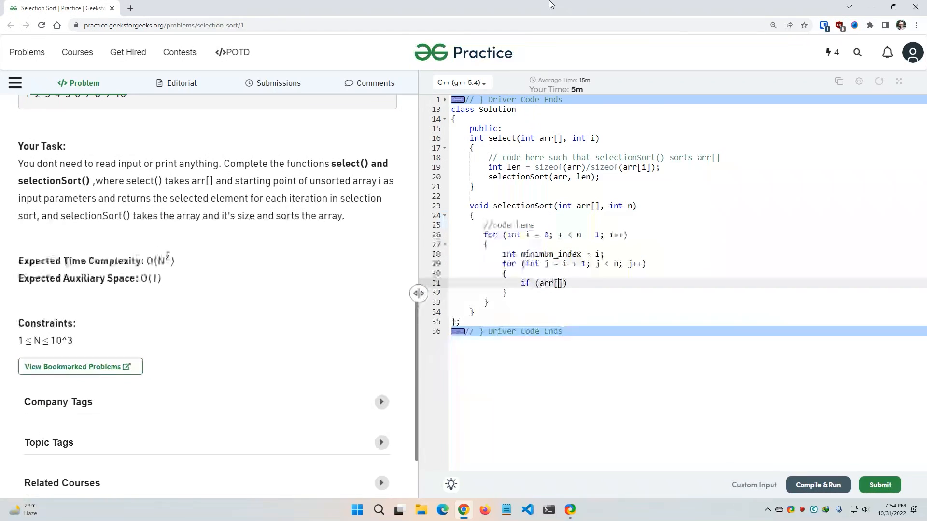
text(j)
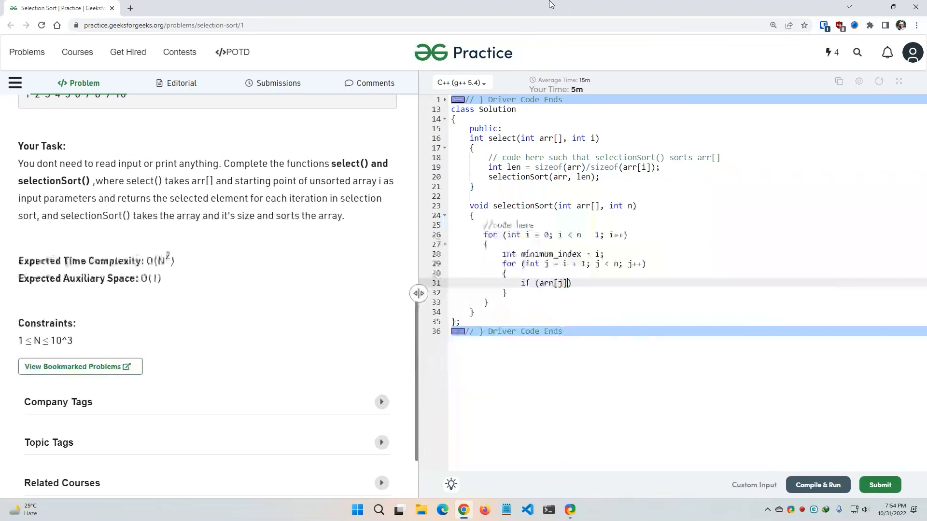
text(<)
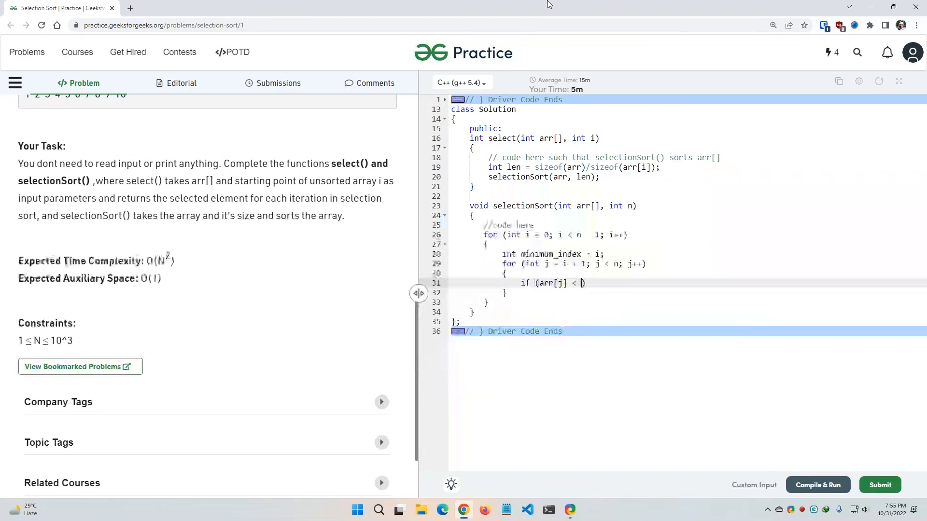
text(arr[])
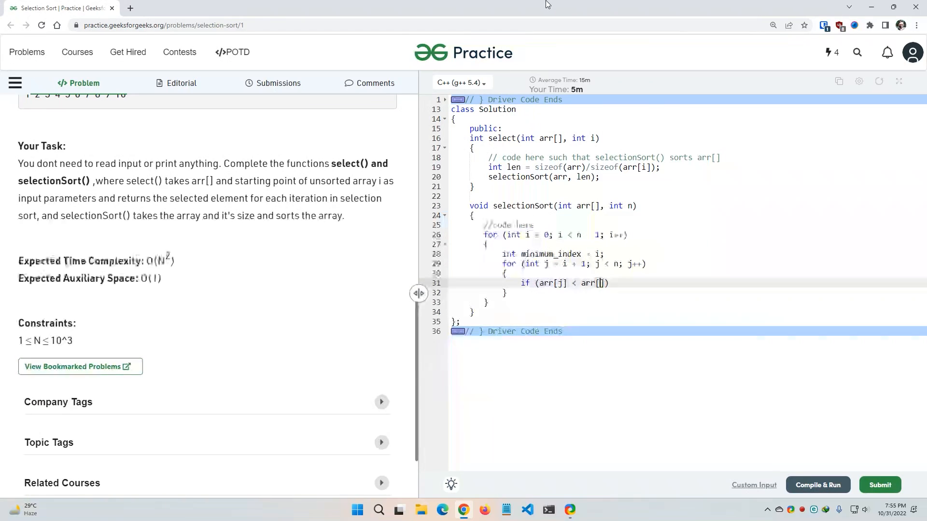
text(min)
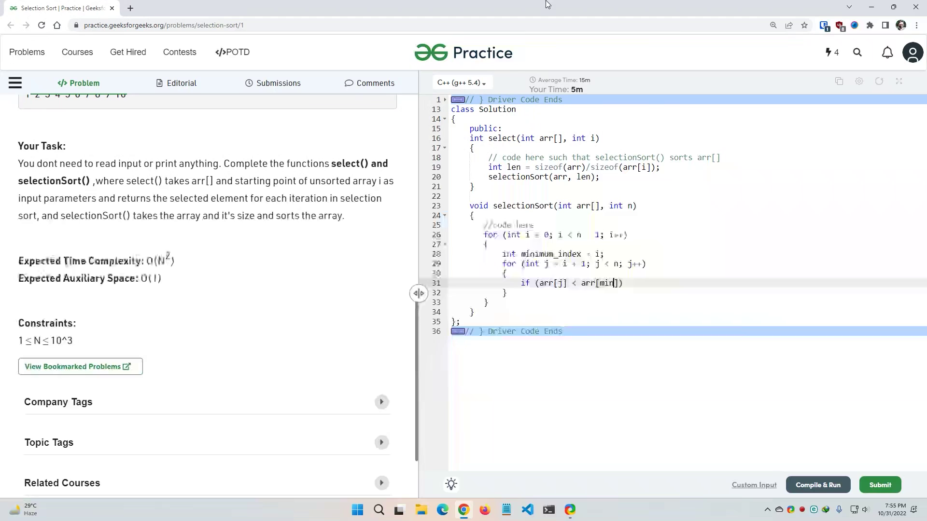
text(imum_index)
text({)
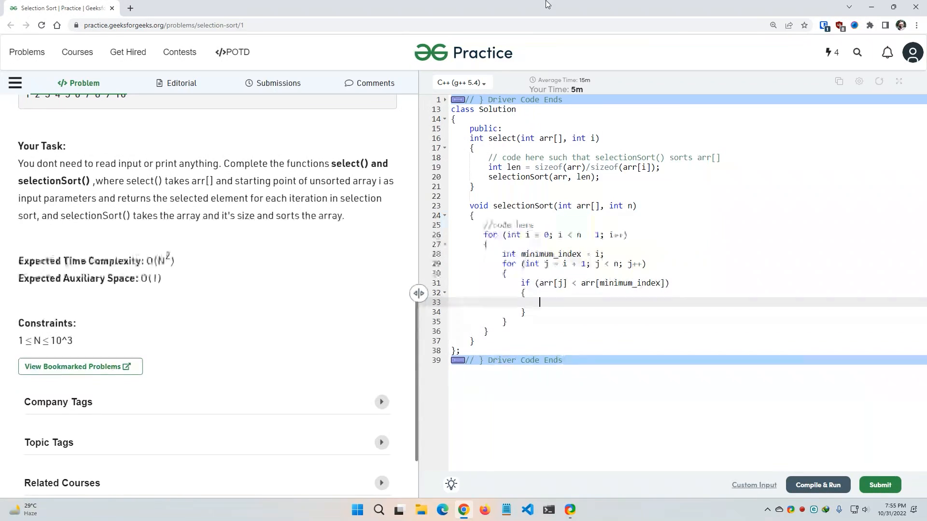
text(minimum)
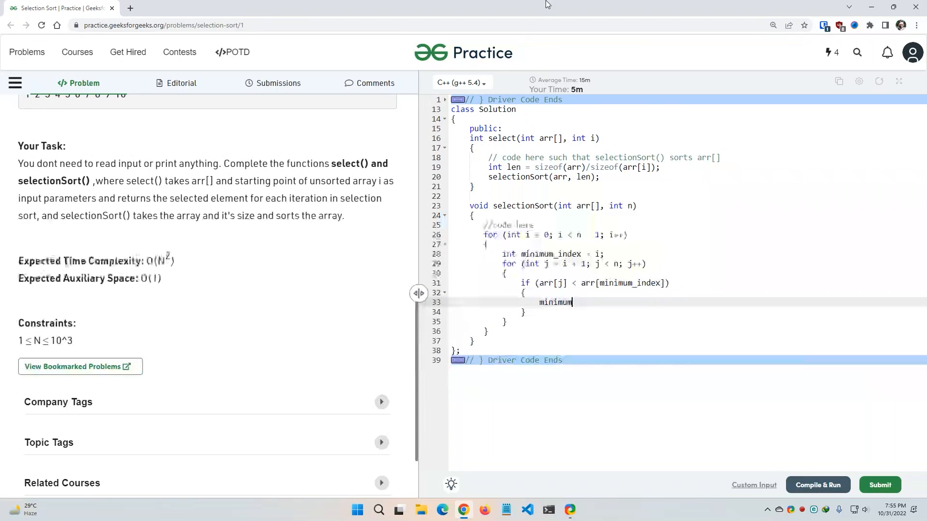
text(_index = j)
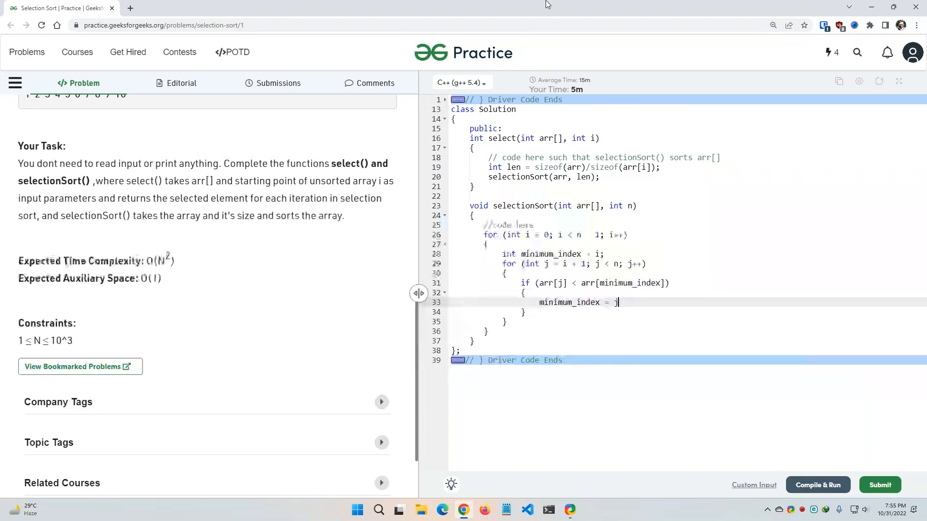
text(;)
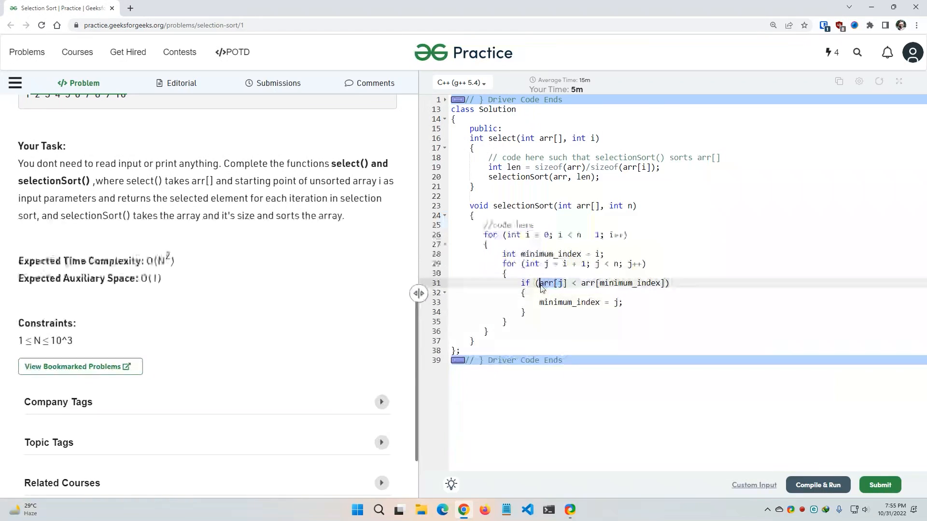
Highlight arr and minimum_index in the if condition while reviewing the comparison
double_click(618, 283)
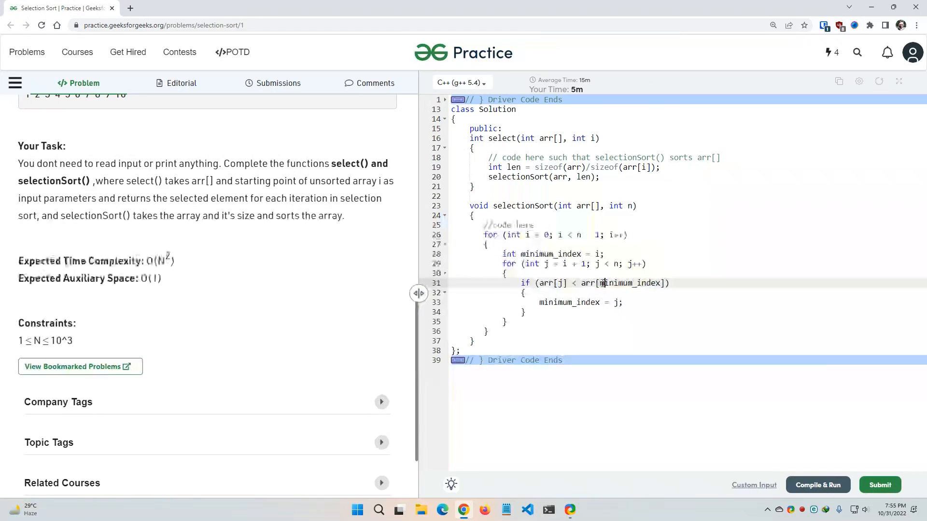
double_click(629, 283)
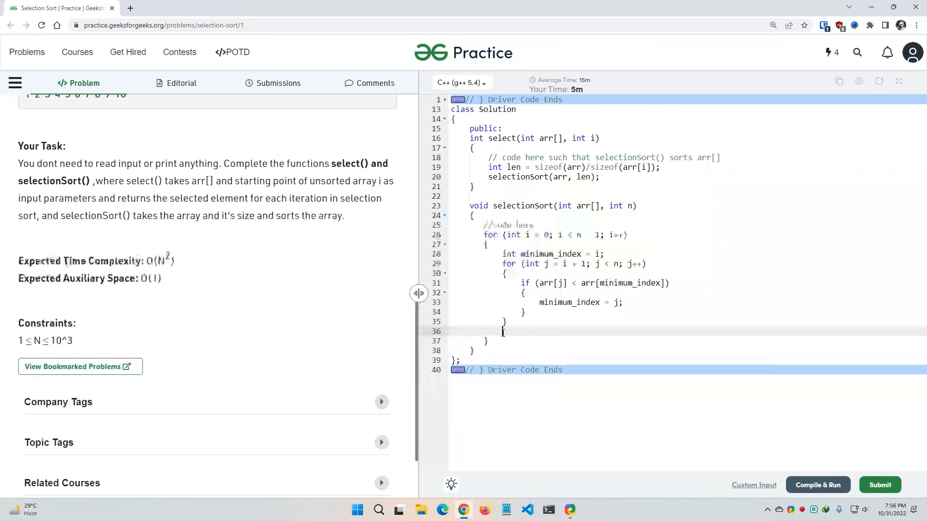
After the inner loop, add swap(&arr[minimum_index], &arr[i]);
text(swa)
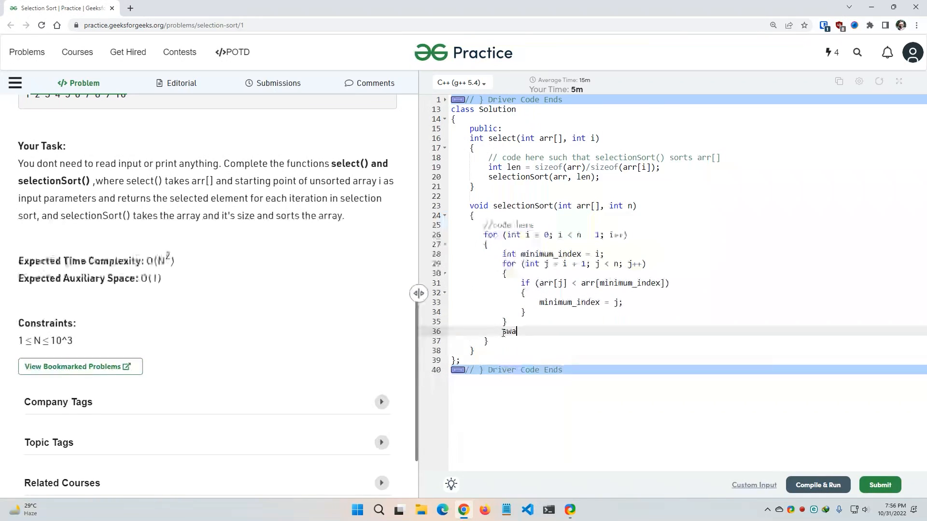
text(p())
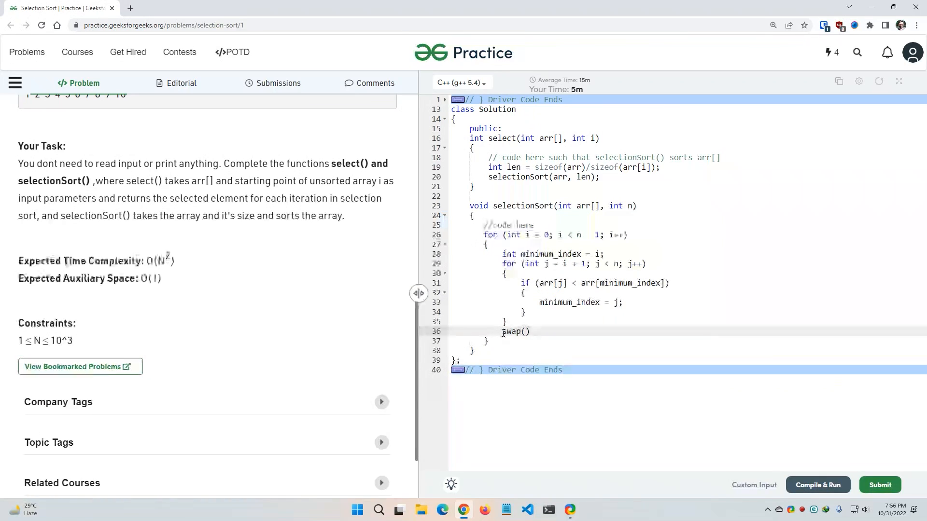
text(&)
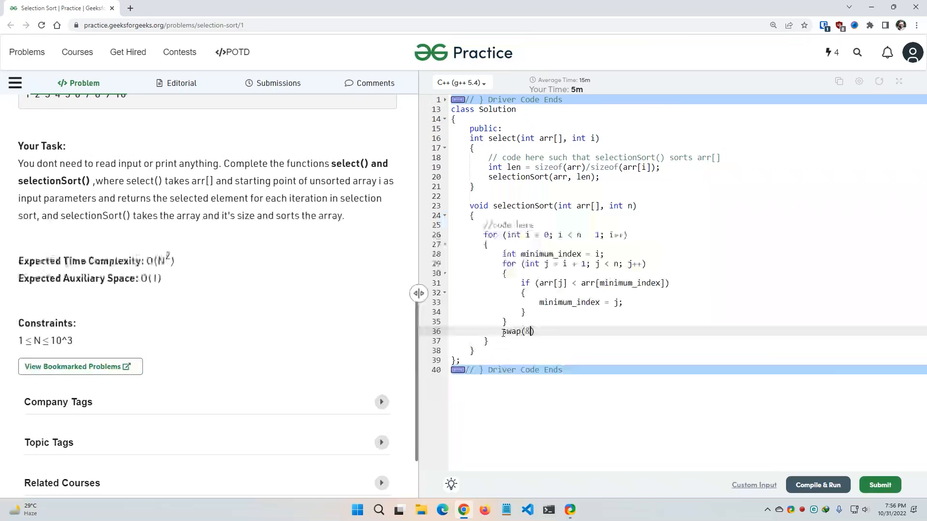
text(arr)
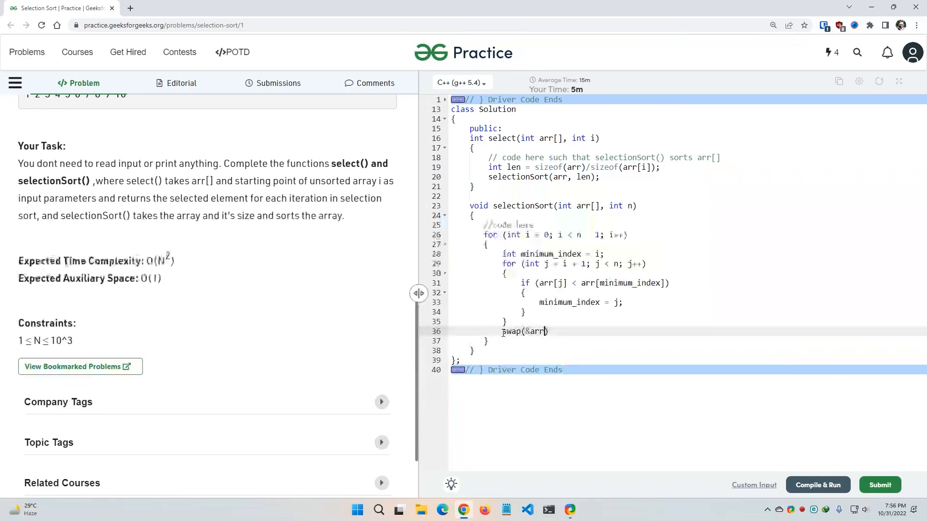
text([min])
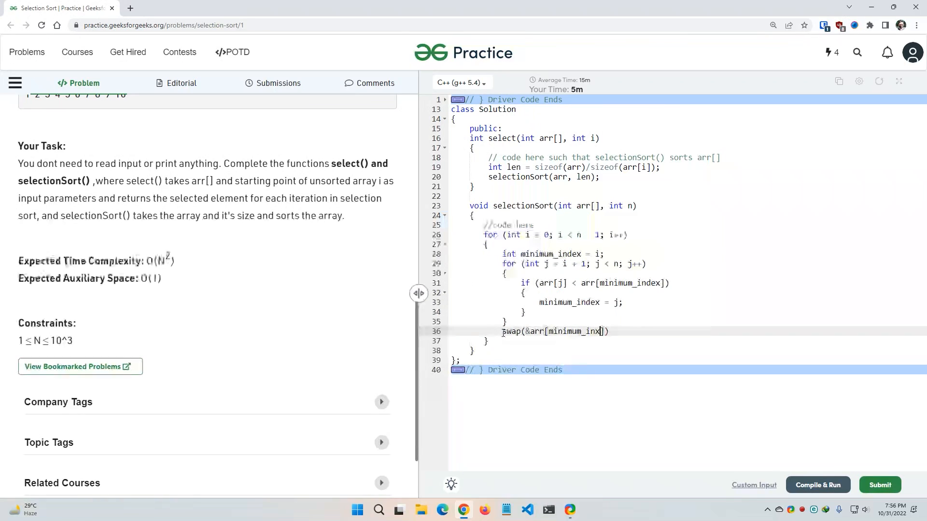
text(, a)
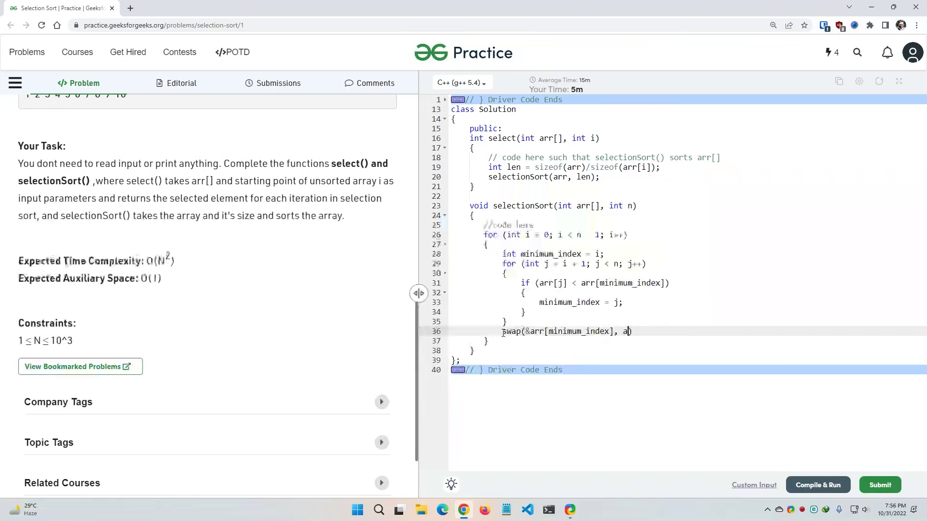
text(rr)
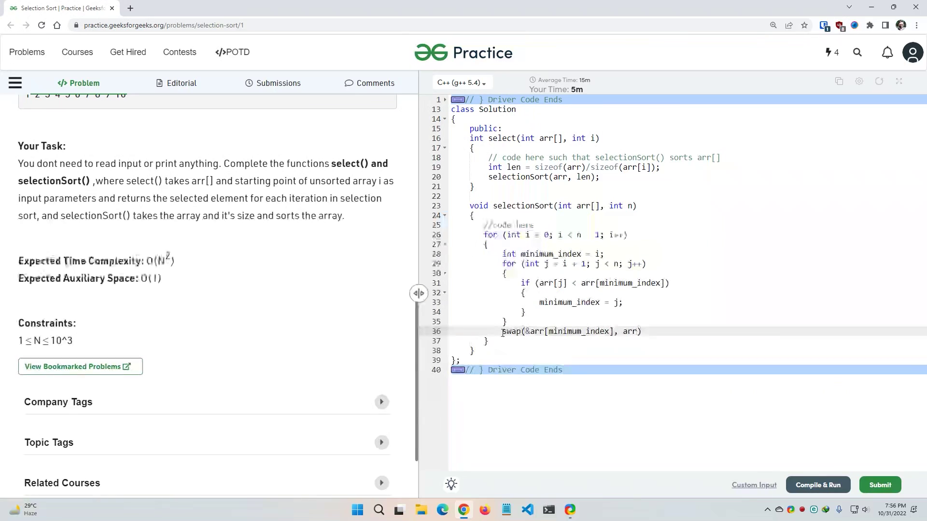
text([i])
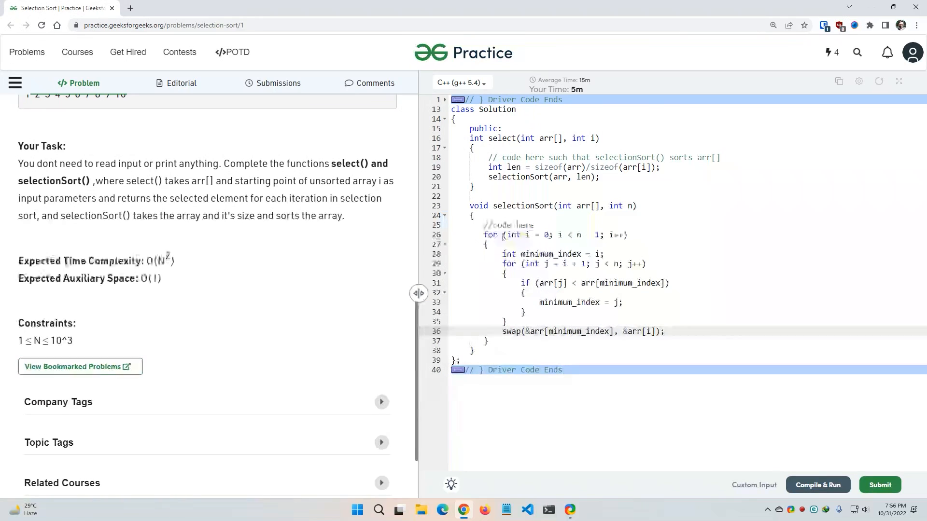
Review the code, then Compile & Run, getting 1 3 4 7 9 for input 4 1 3 9 7
scroll(up, 3)
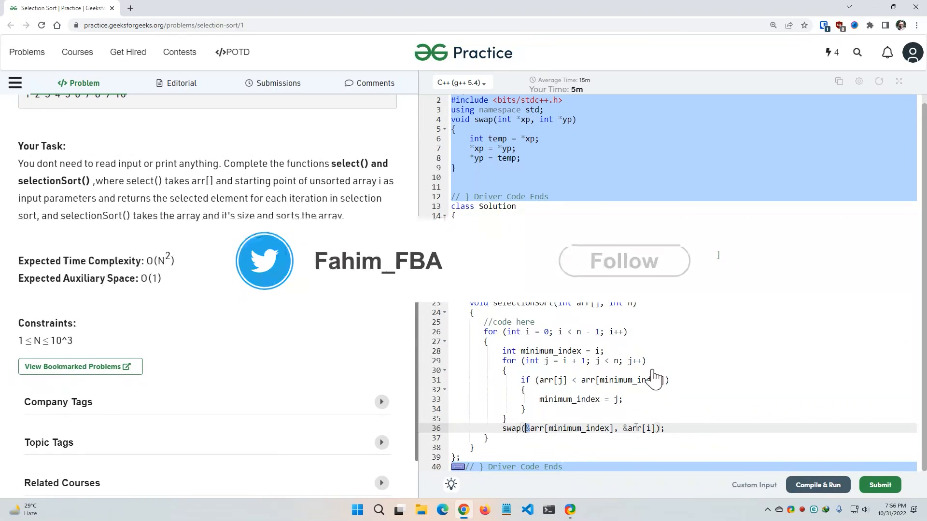
click(623, 261)
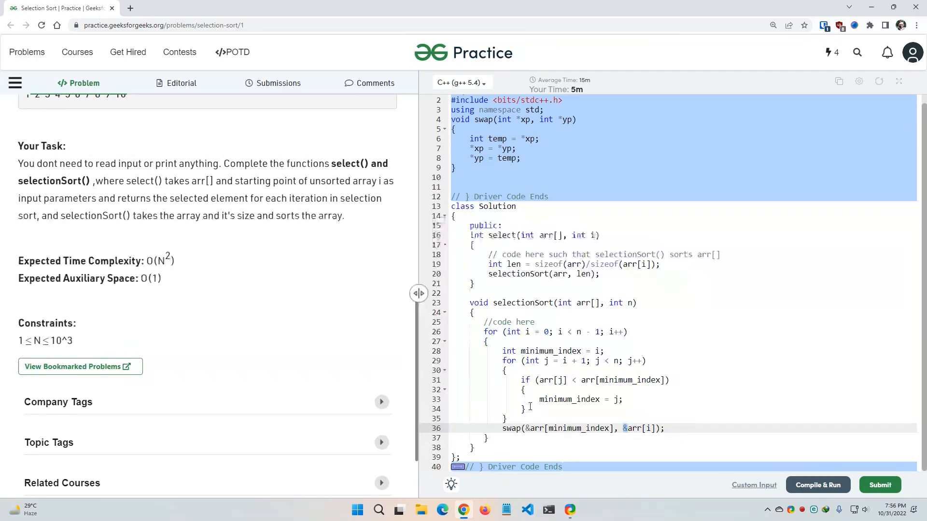
scroll(down, 3)
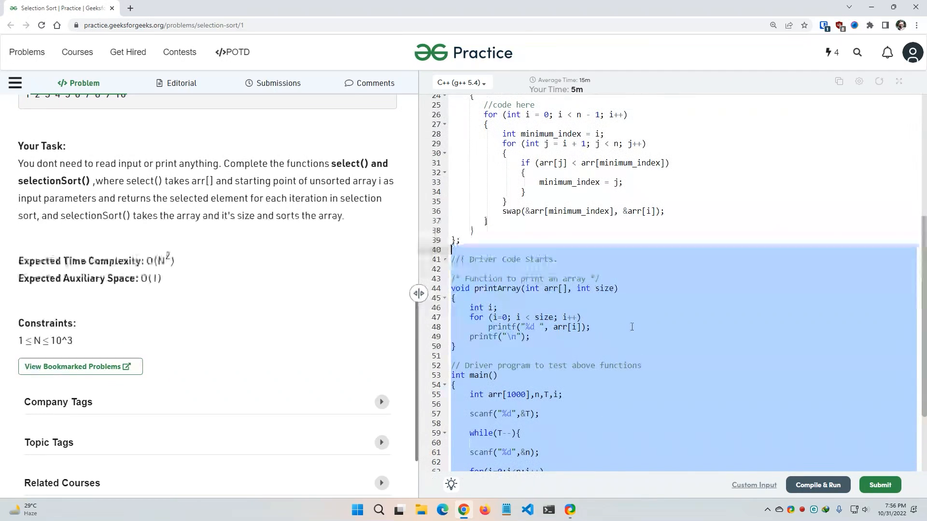
scroll(up, 3)
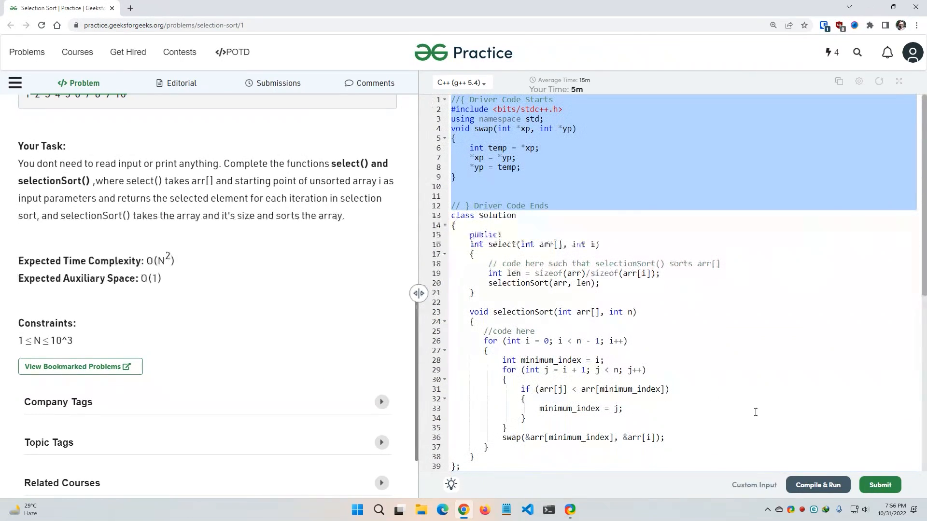
click(817, 484)
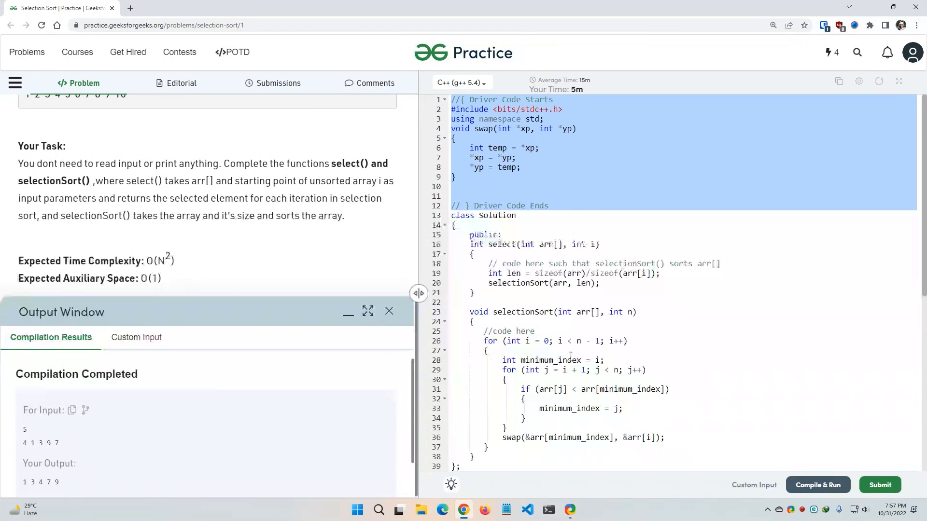
Submit the solution and get Problem Solved Successfully with 50/50 test cases passed
click(879, 485)
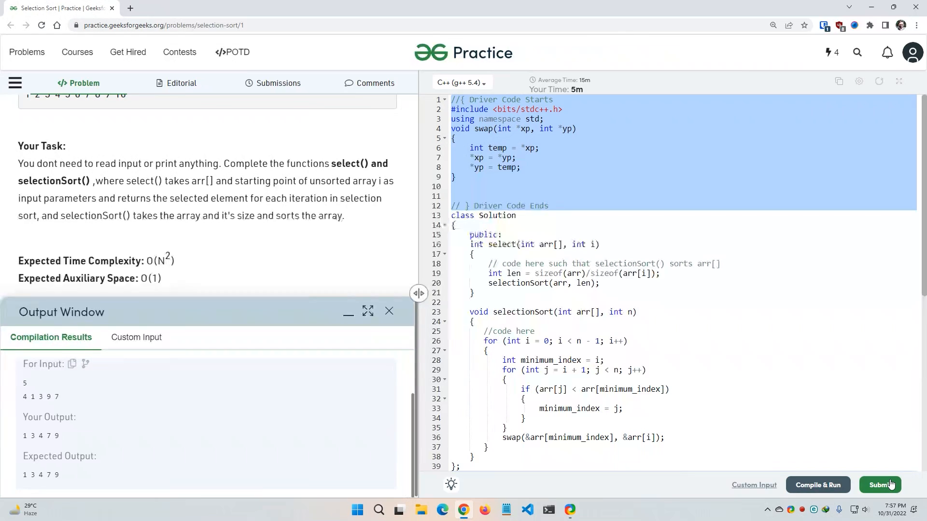
click(880, 484)
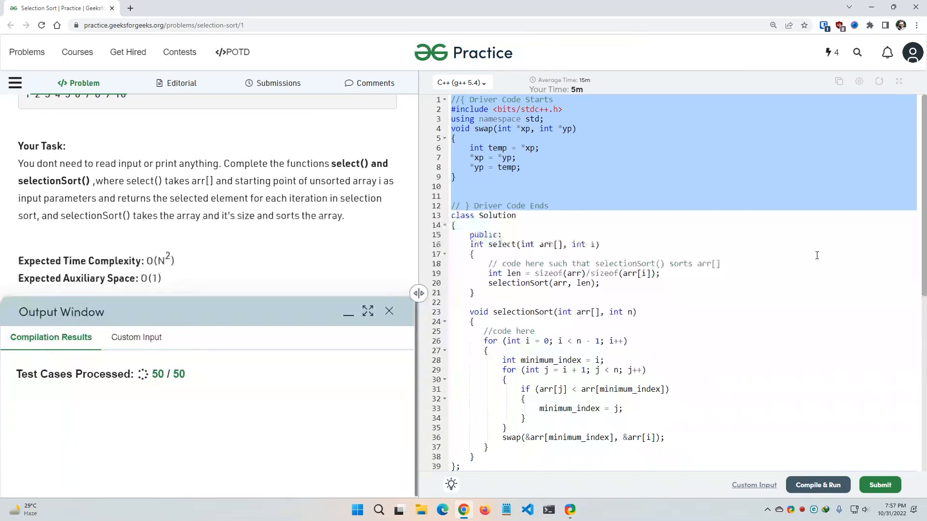
click(879, 485)
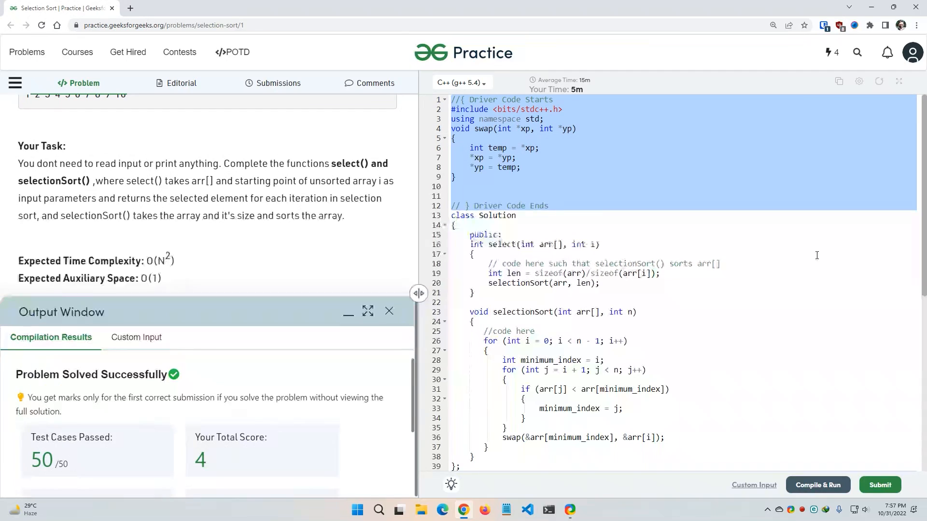